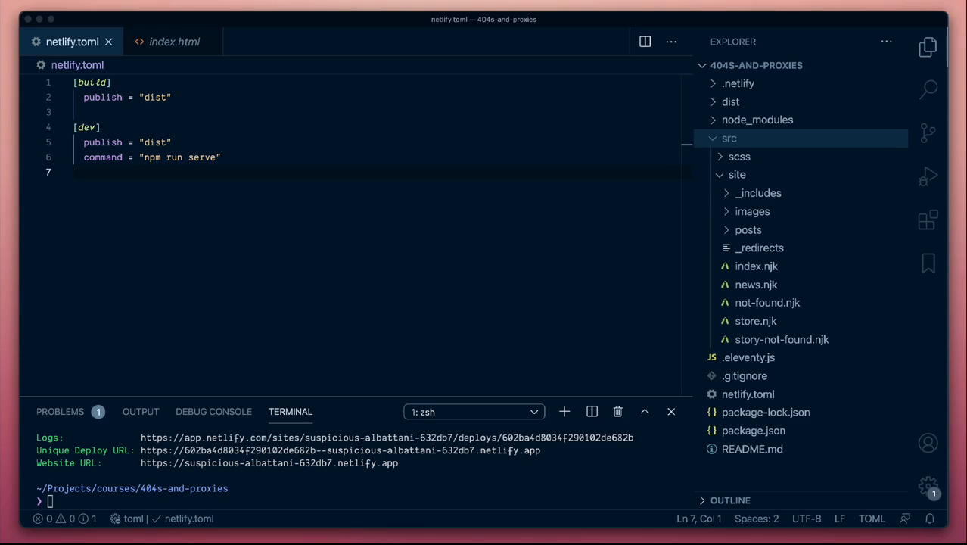
mouse_move(455, 330)
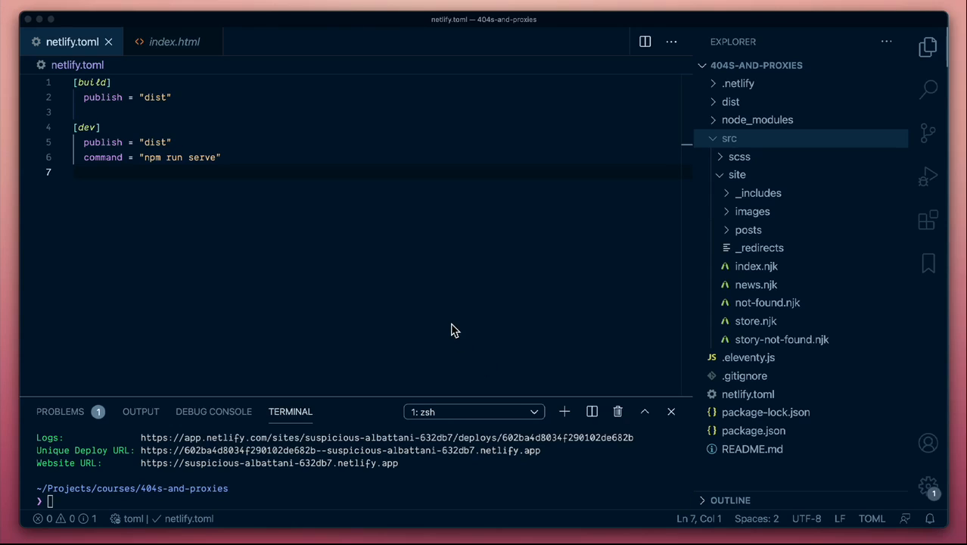
mouse_move(394, 281)
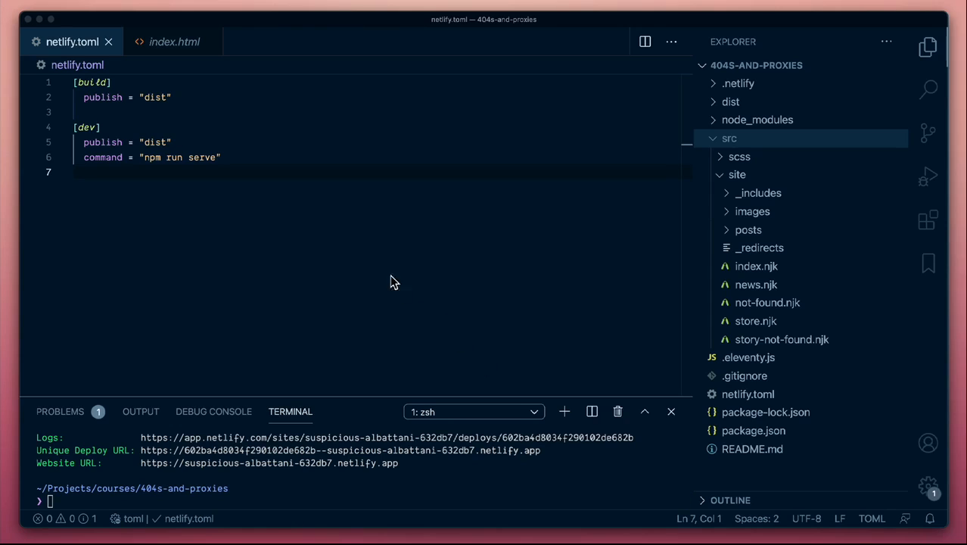
mouse_move(365, 228)
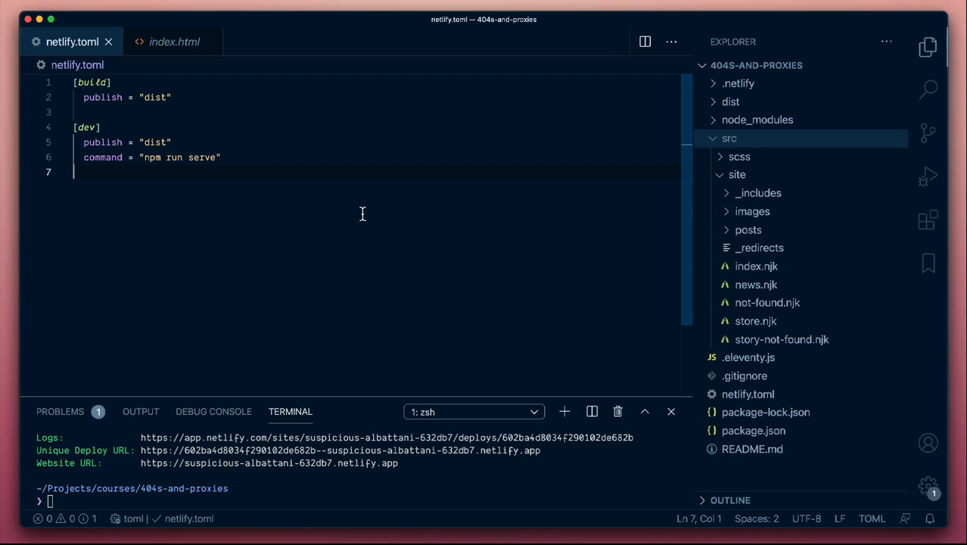
Step: Add a [[redirects]] block with empty from and to, changing status from 302 to 404
type("[[redirect")
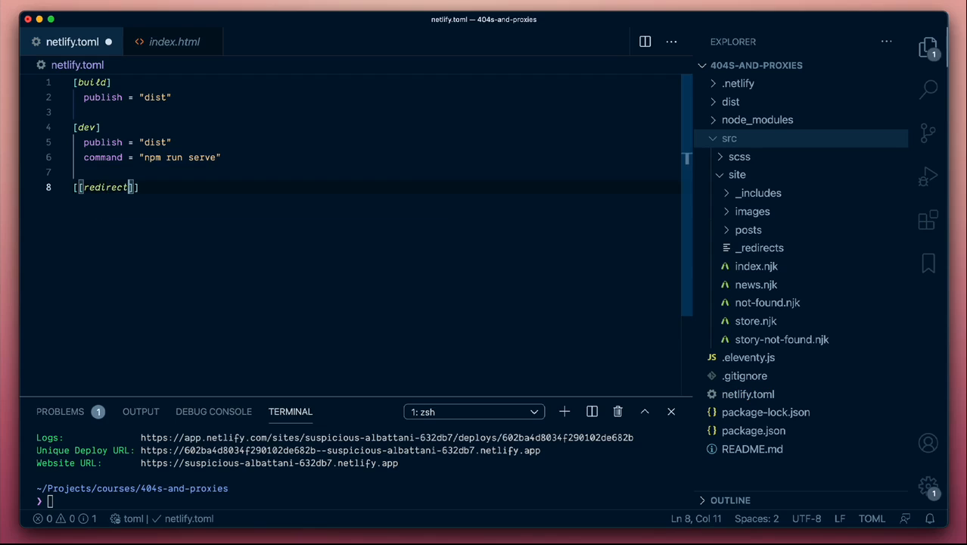
key("enter")
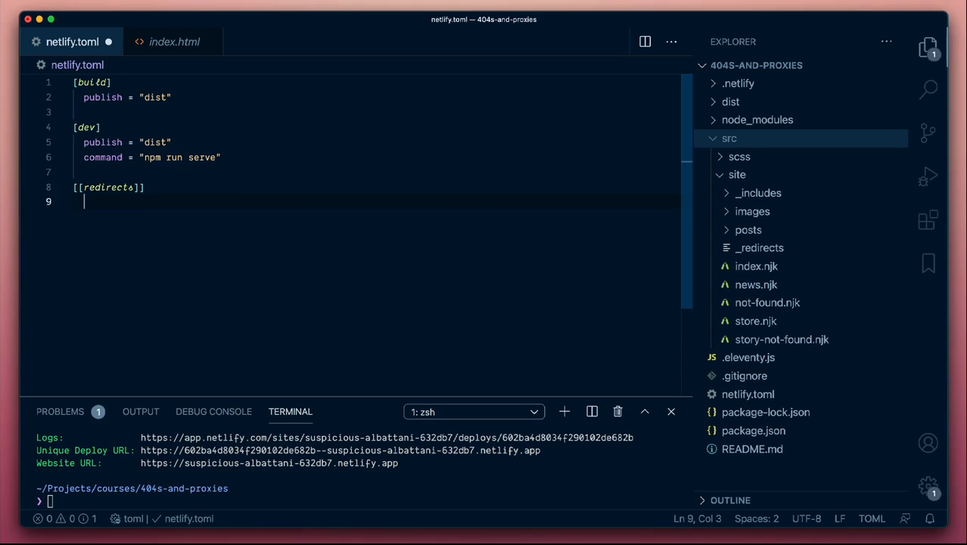
type("fron")
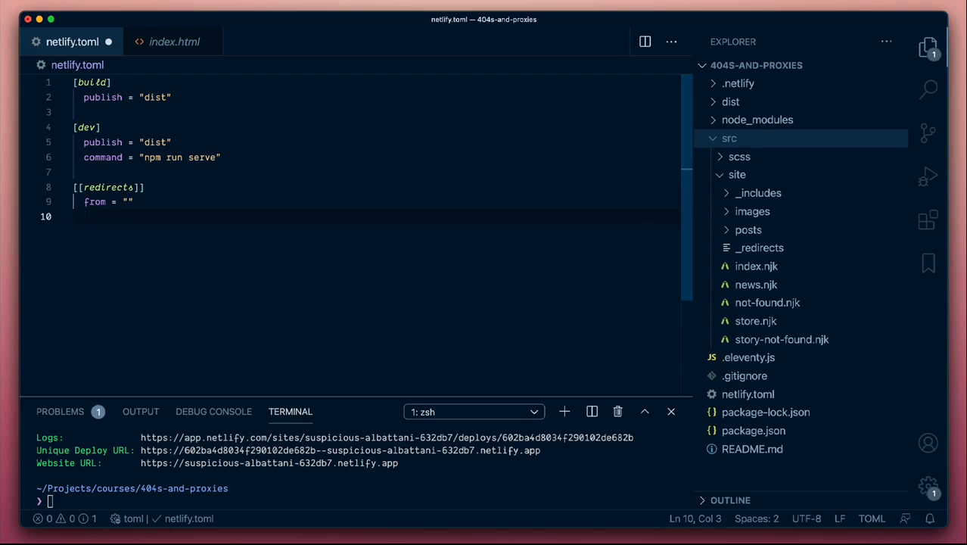
type("to = \"")
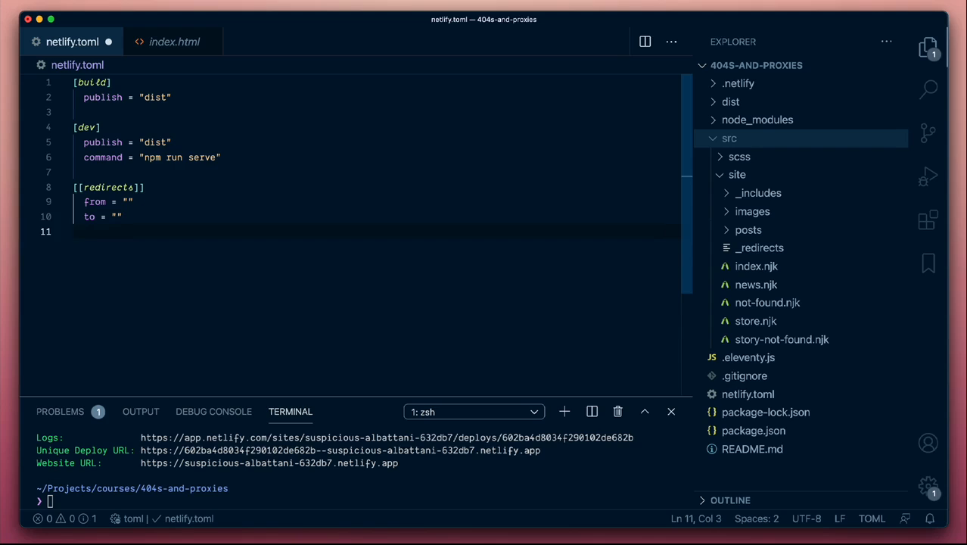
type("st")
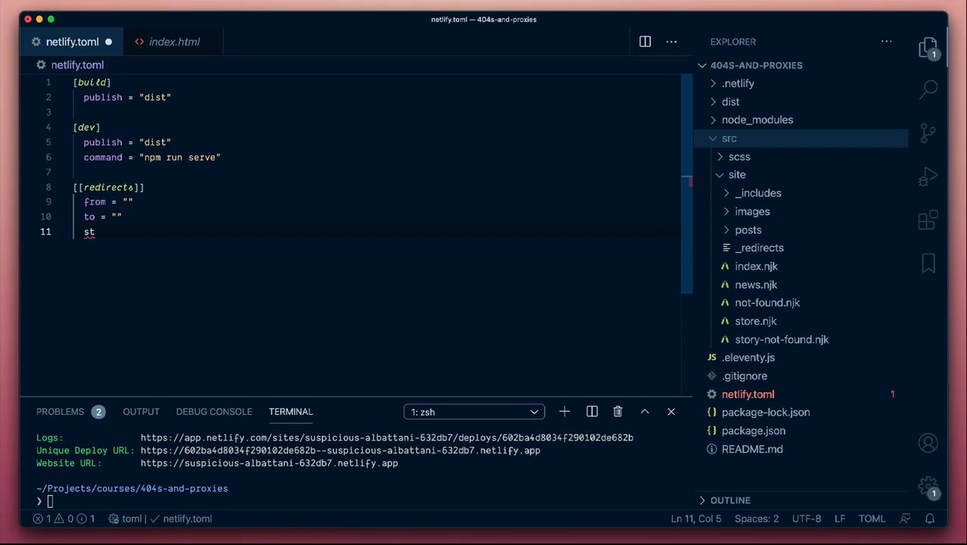
type("atus")
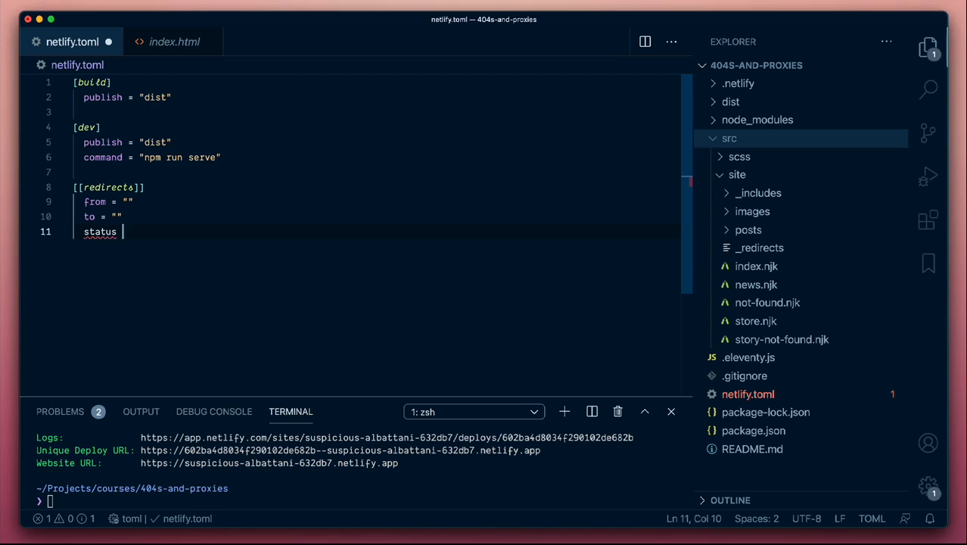
type("= 302")
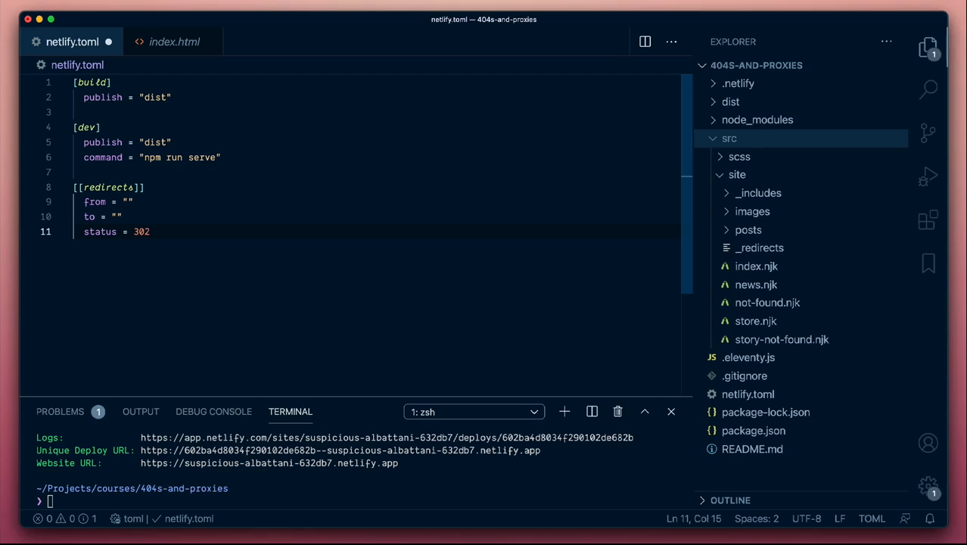
key("backspace")
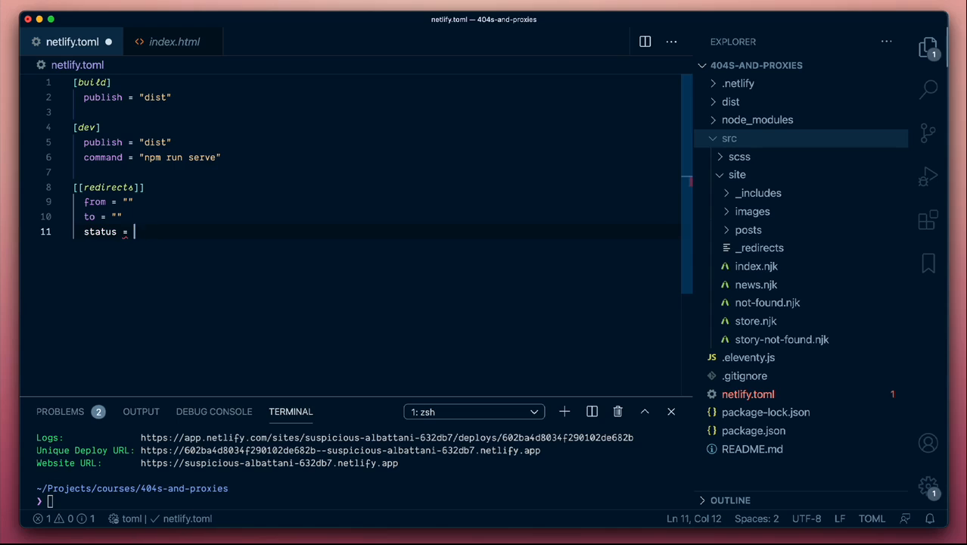
type("404")
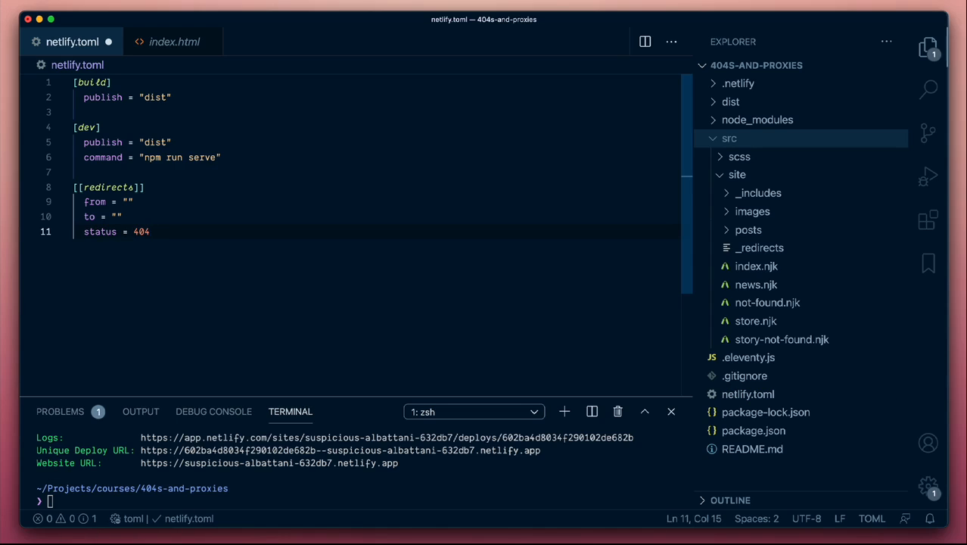
Step: Fill the redirect's from with "*" and to with "/not-found", then select the 404 status
left_click(120, 217)
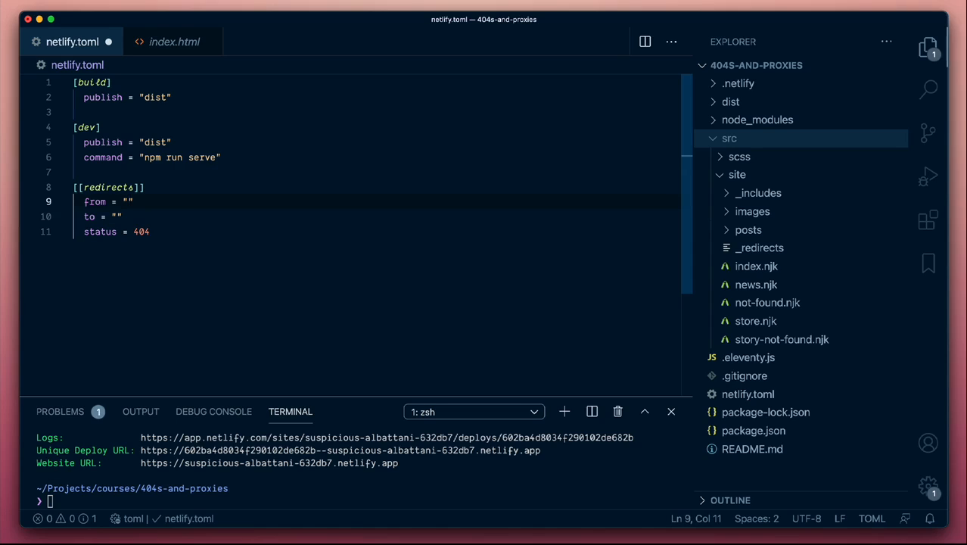
type("*")
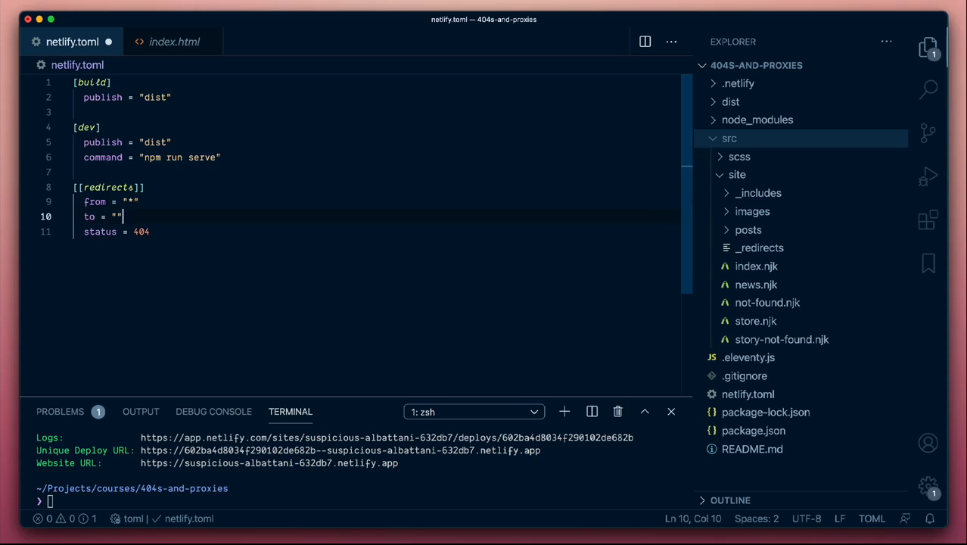
key("Left")
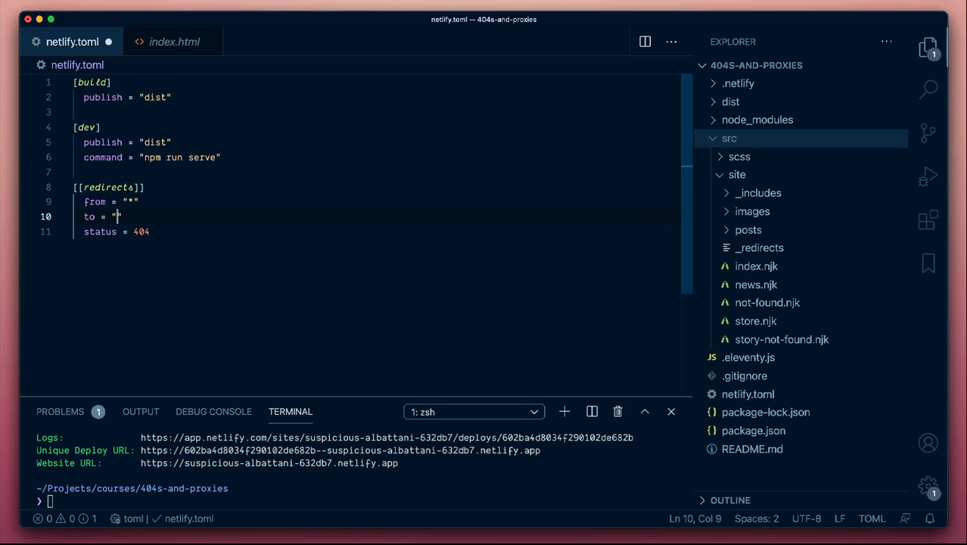
type("/not-found")
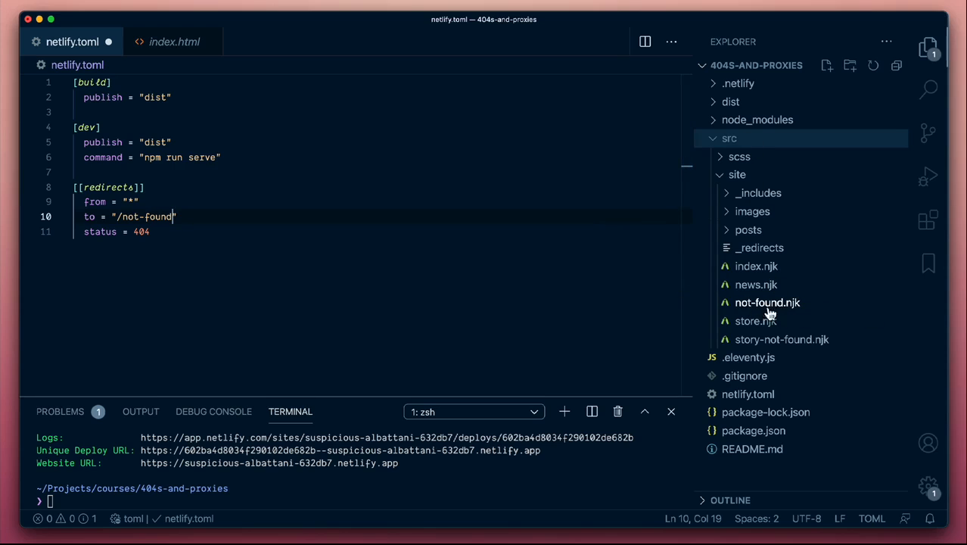
mouse_move(173, 274)
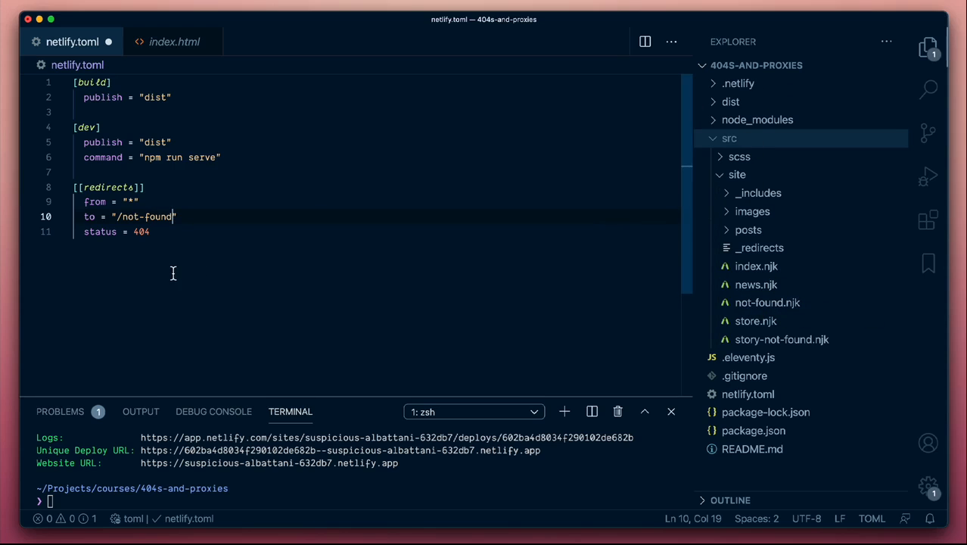
mouse_move(180, 225)
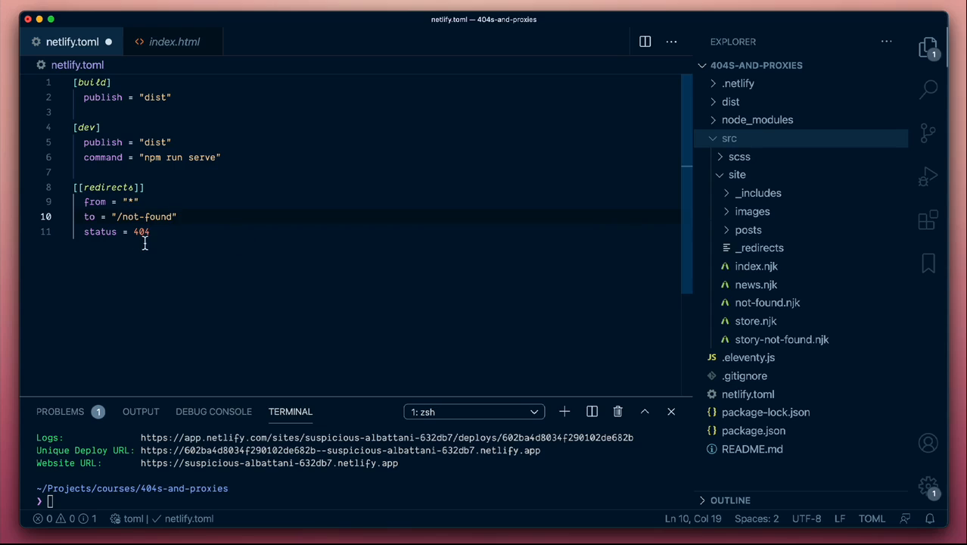
double_click(140, 232)
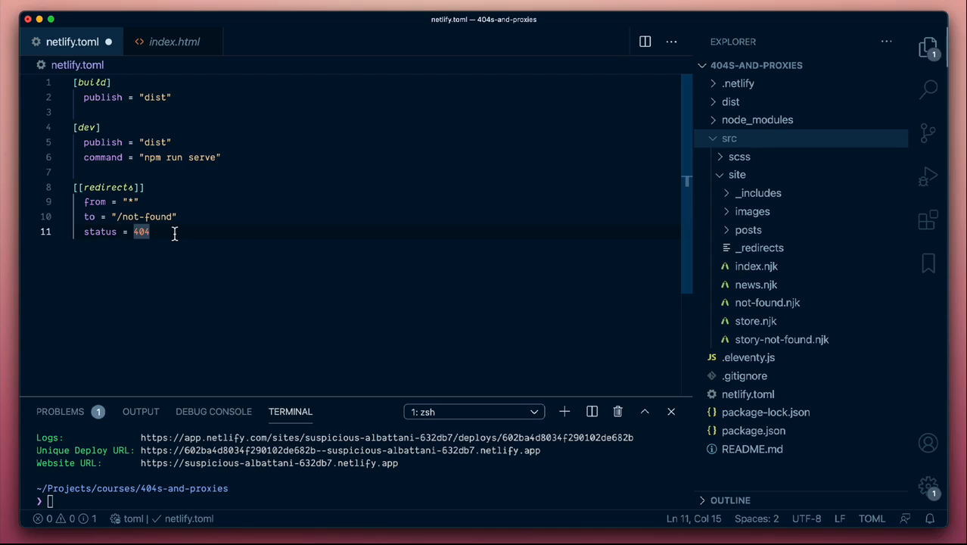
mouse_move(133, 194)
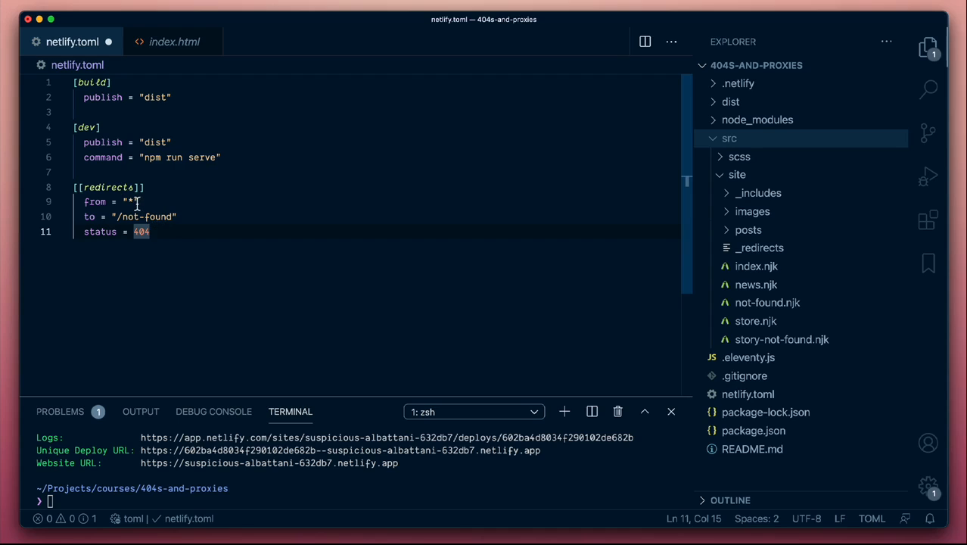
mouse_move(154, 217)
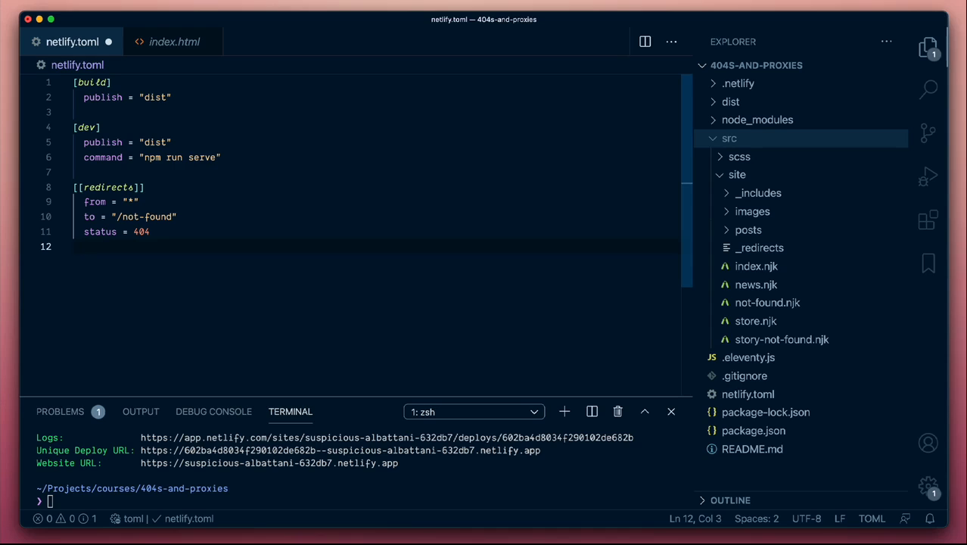
type("force =")
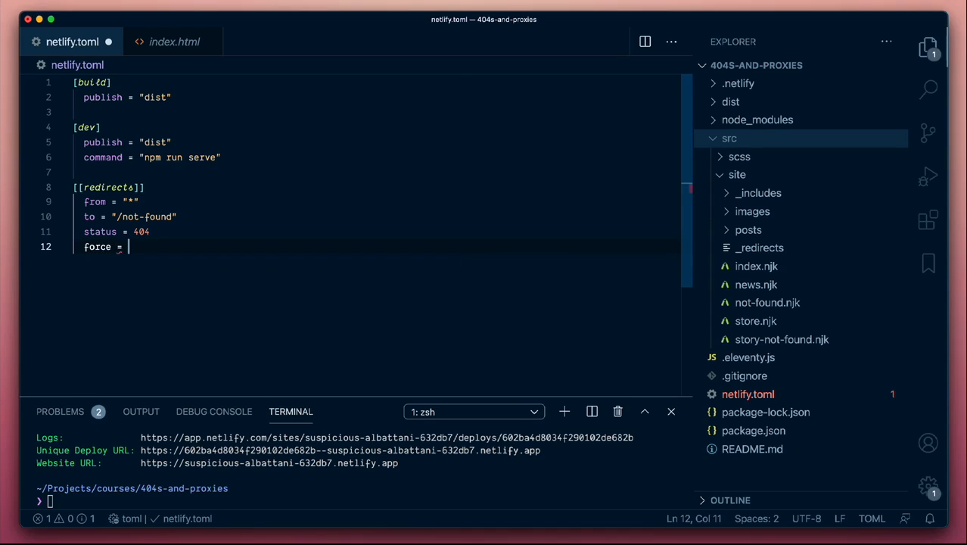
type("\"")
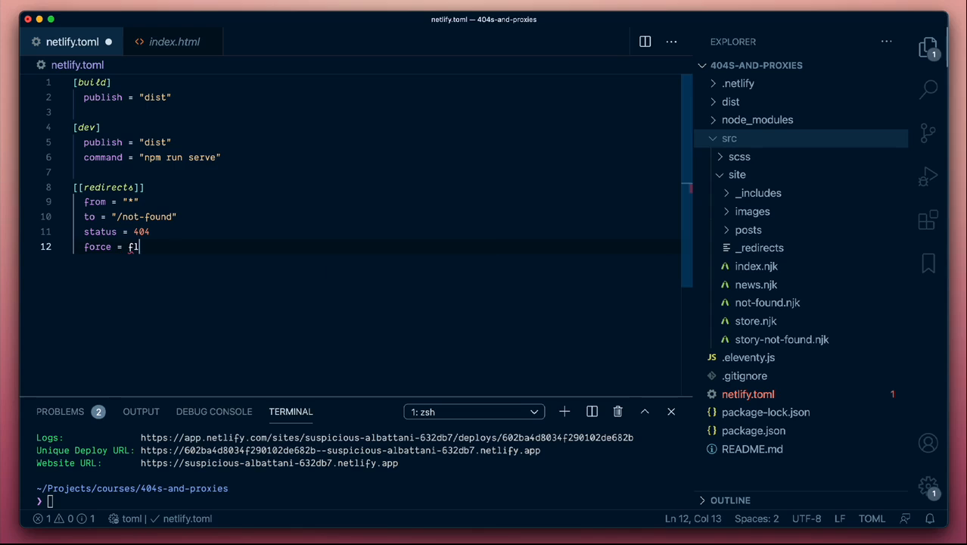
type("as")
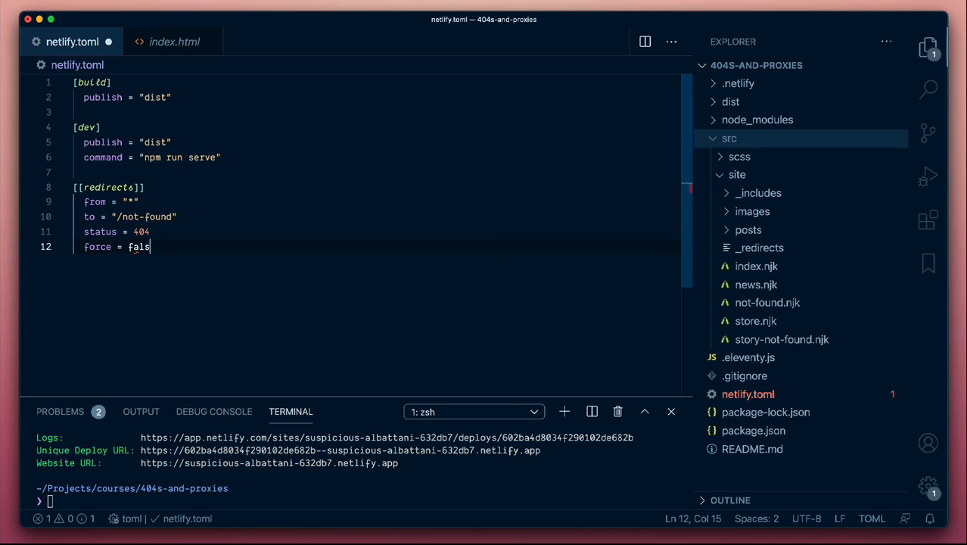
type("e")
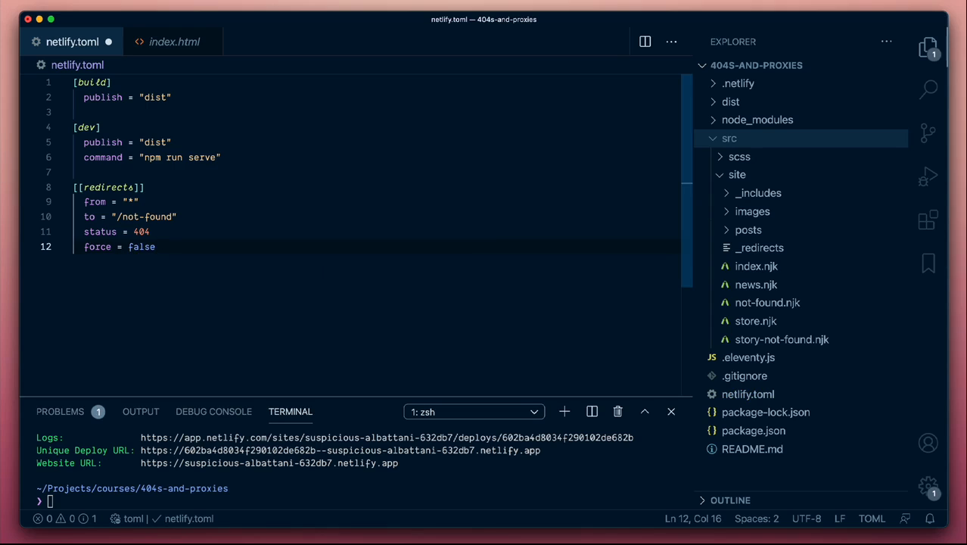
key("Backspace")
type("tru")
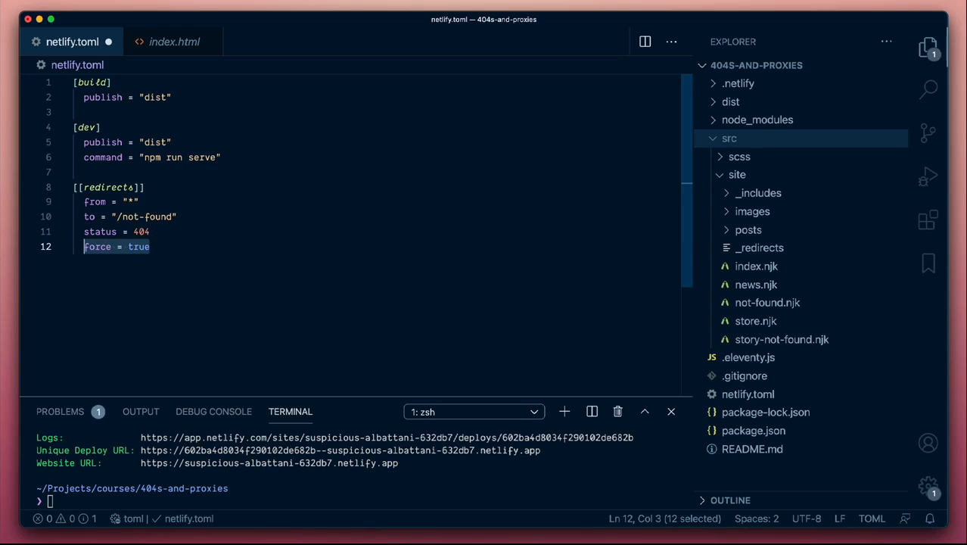
key("Backspace")
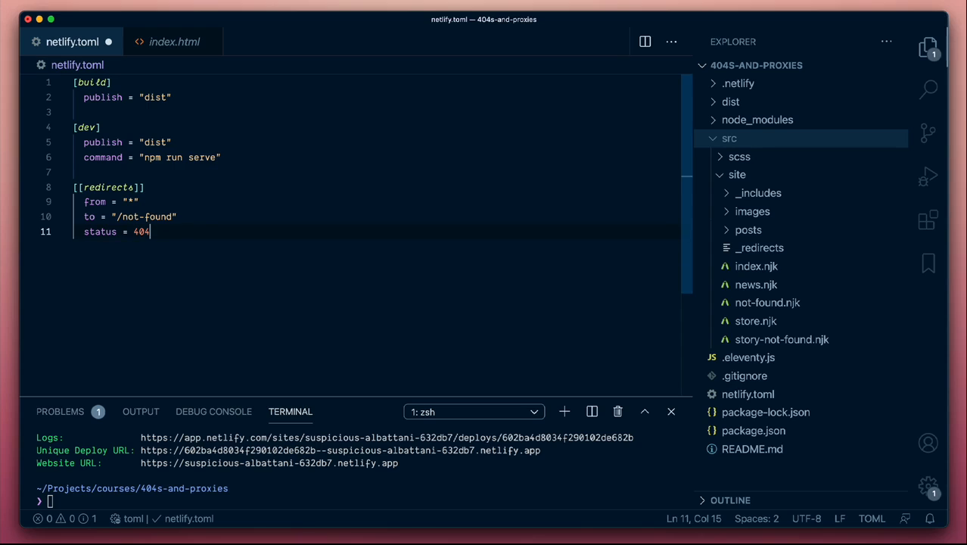
mouse_move(193, 231)
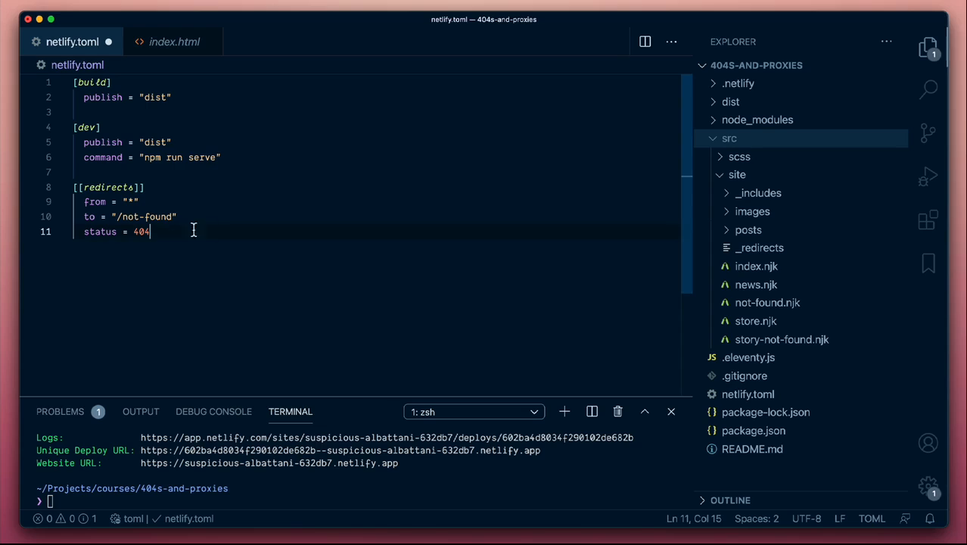
mouse_move(70, 177)
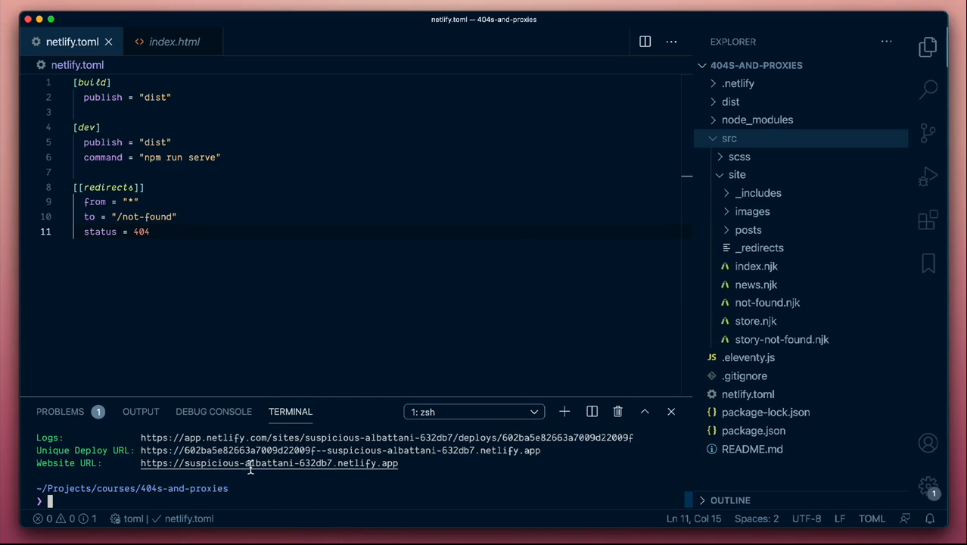
Step: Open the deployed site and visit Blog, Store, Home and About us pages
left_click(269, 462)
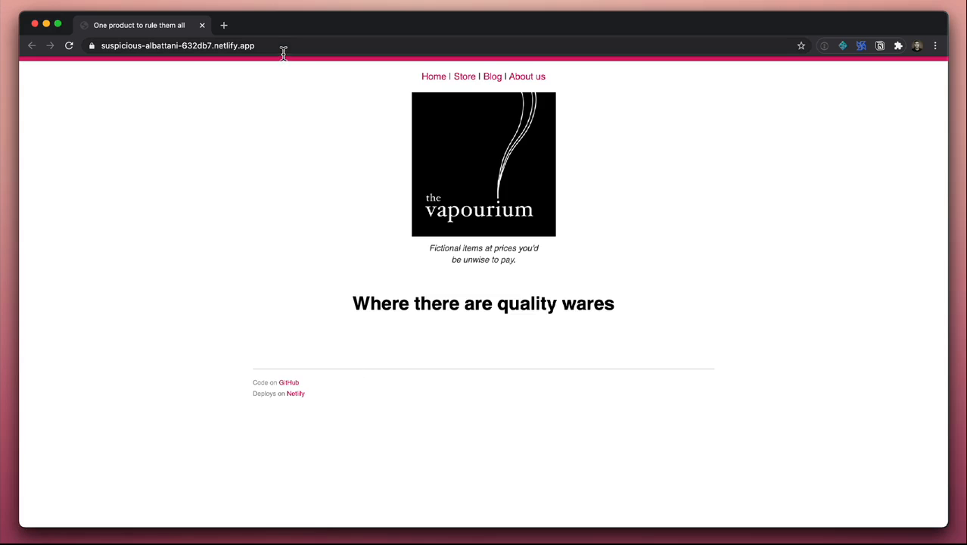
left_click(493, 75)
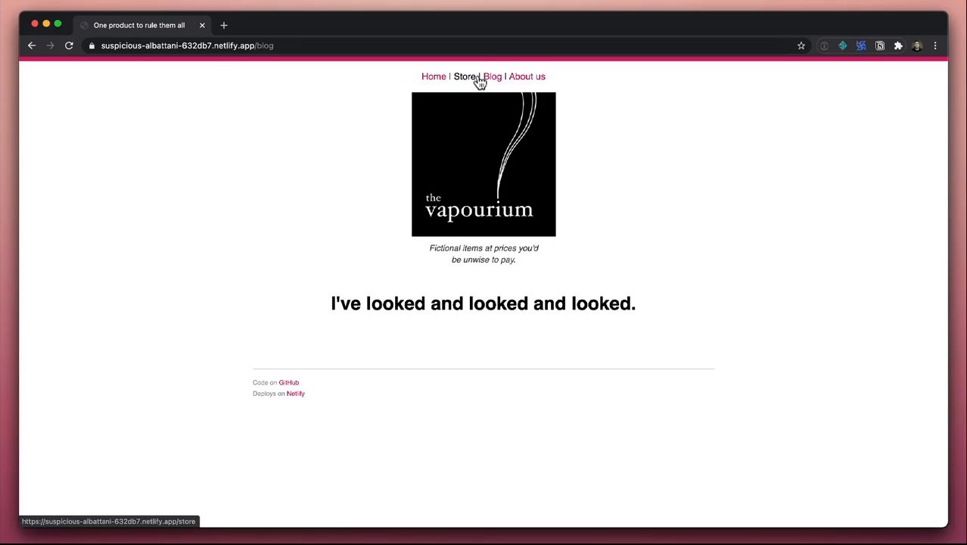
left_click(466, 76)
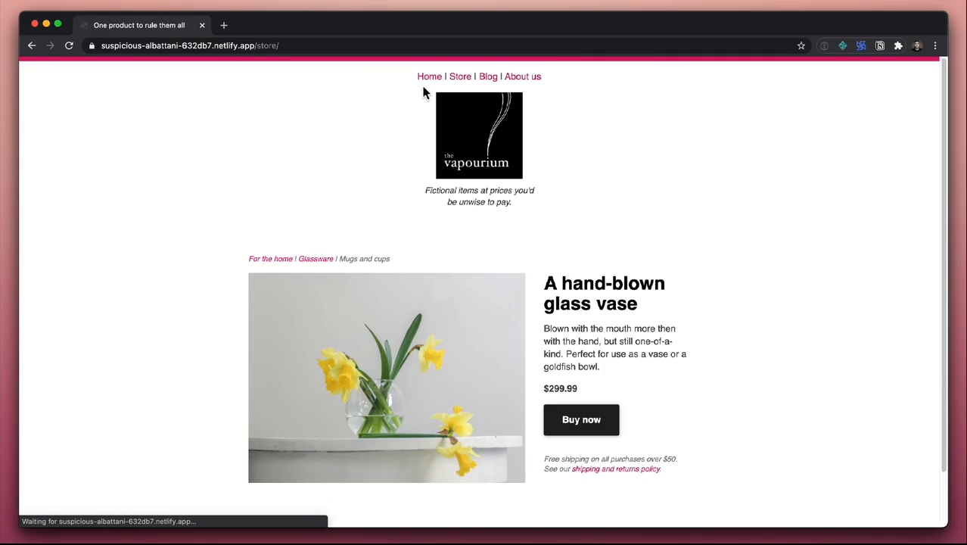
left_click(430, 76)
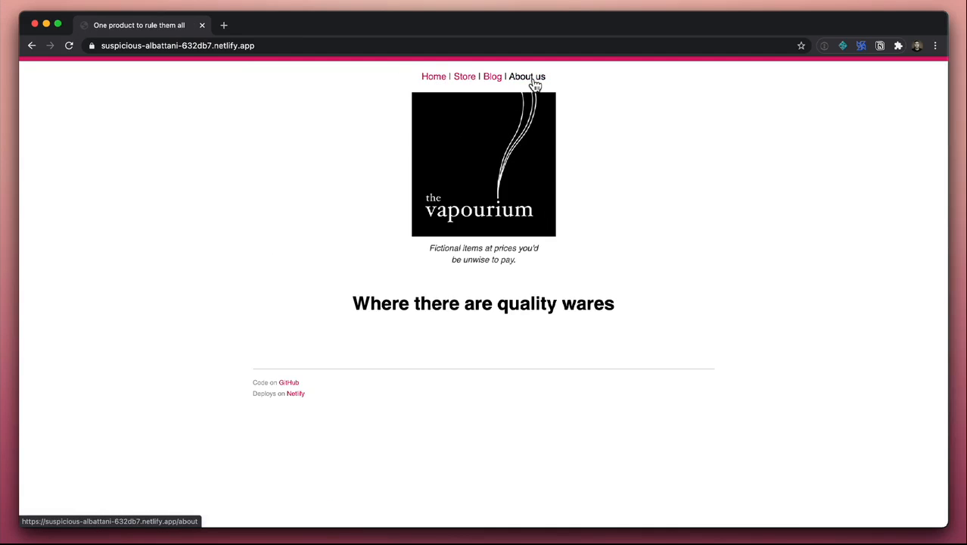
left_click(526, 76)
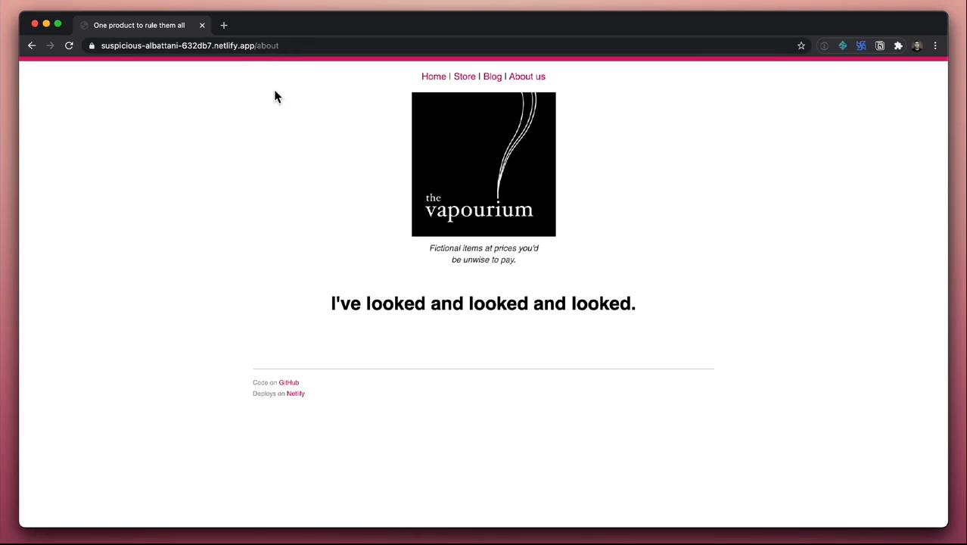
mouse_move(333, 314)
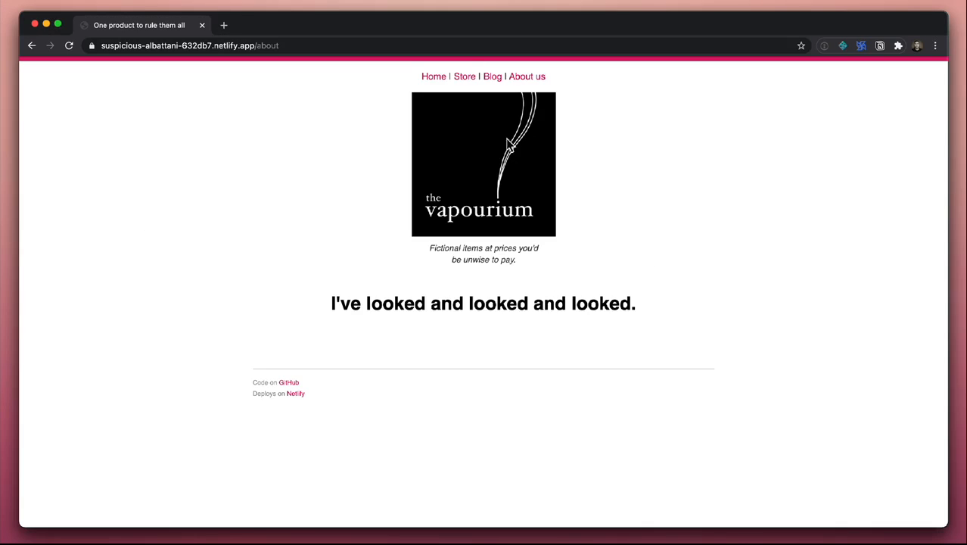
mouse_move(388, 206)
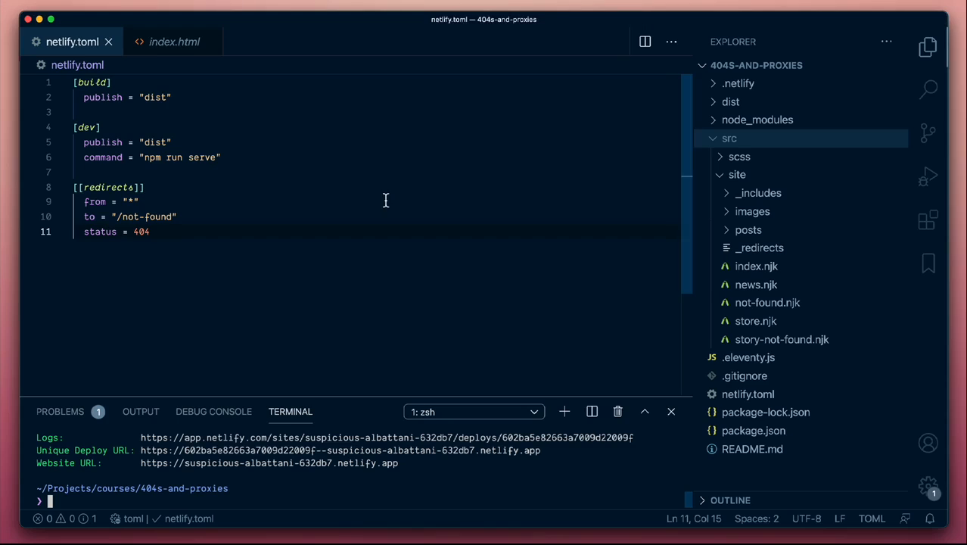
mouse_move(121, 205)
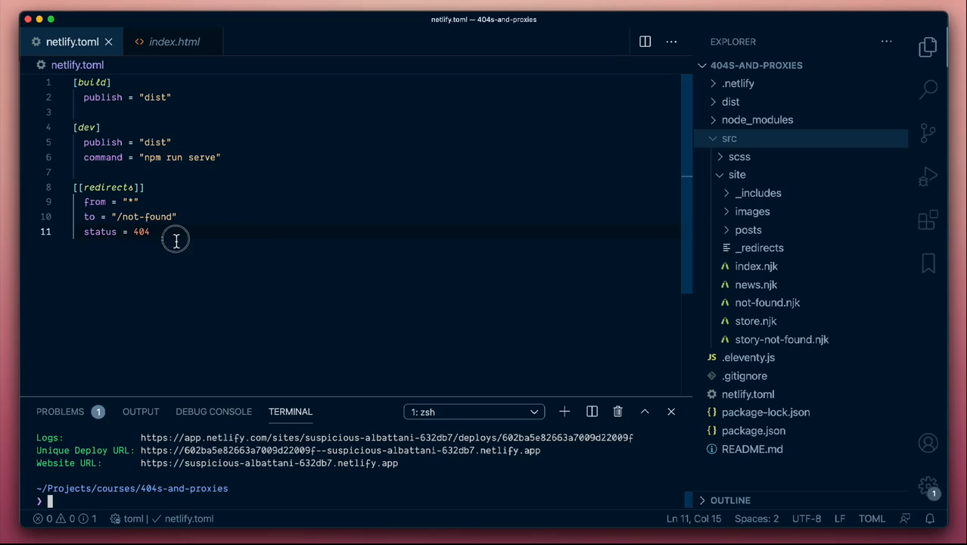
Step: Select the existing 404 redirect block to copy it
left_click_drag(149, 232, 83, 187)
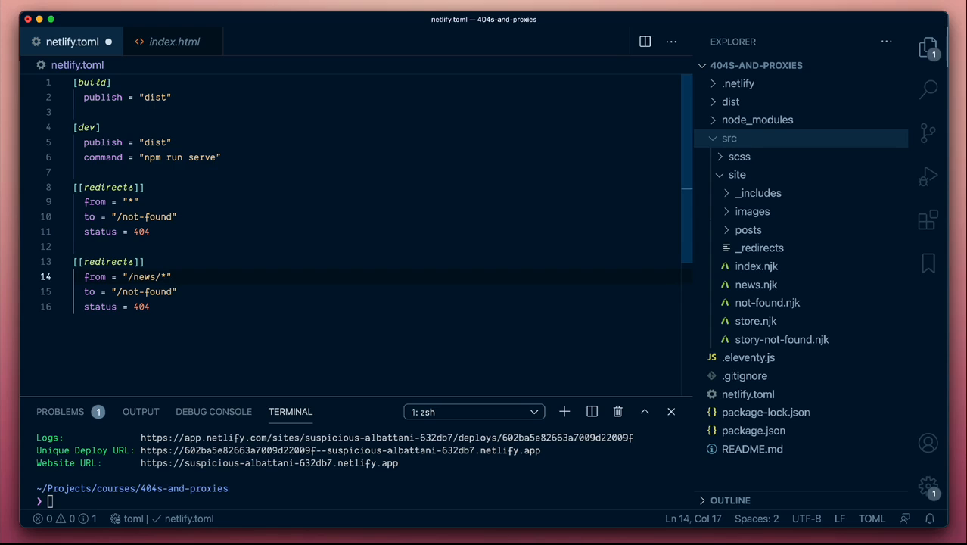
mouse_move(237, 299)
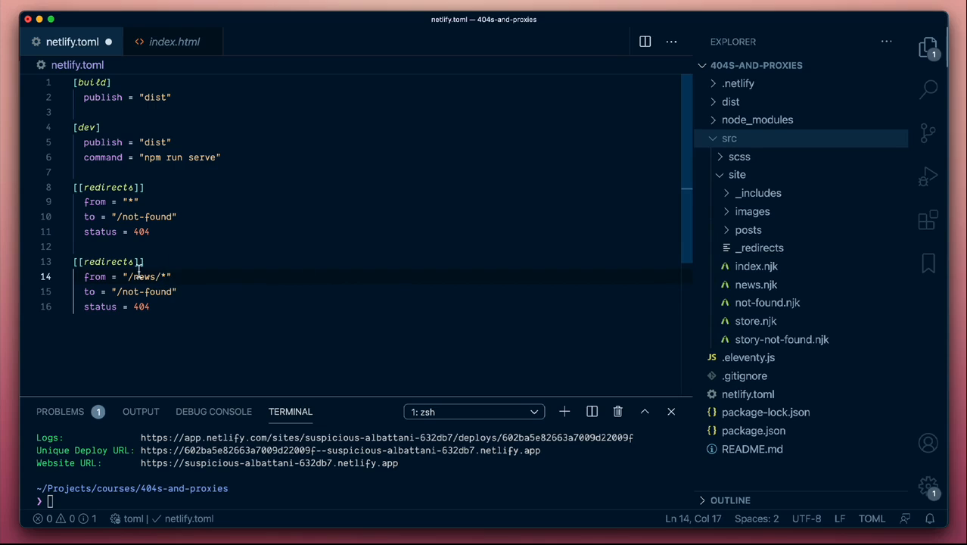
mouse_move(771, 369)
type("story-")
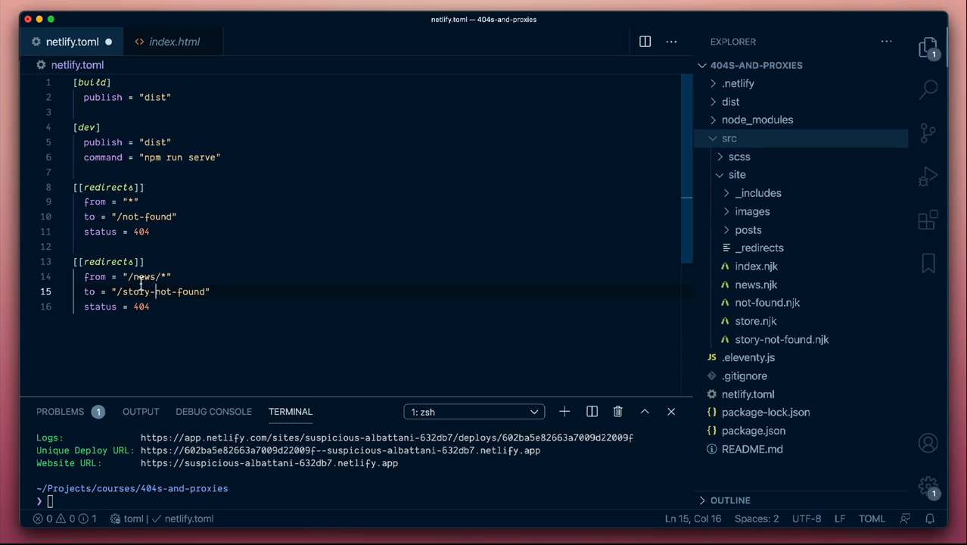
mouse_move(265, 314)
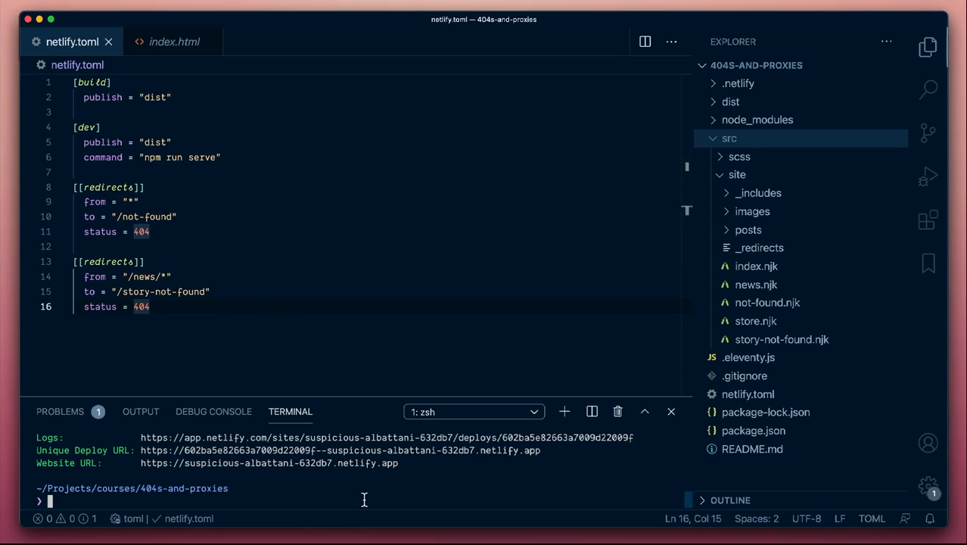
Step: Run ntl deploy --prod in the terminal
type("ntl deploy --prod")
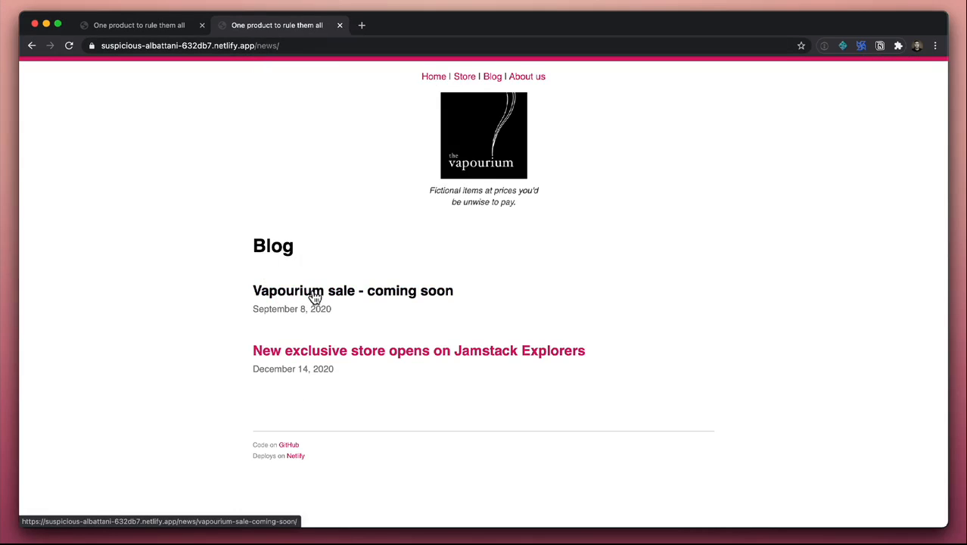
Step: Open the Vapourium sale post and append 'a,fnas,jfs' to its URL
left_click(352, 290)
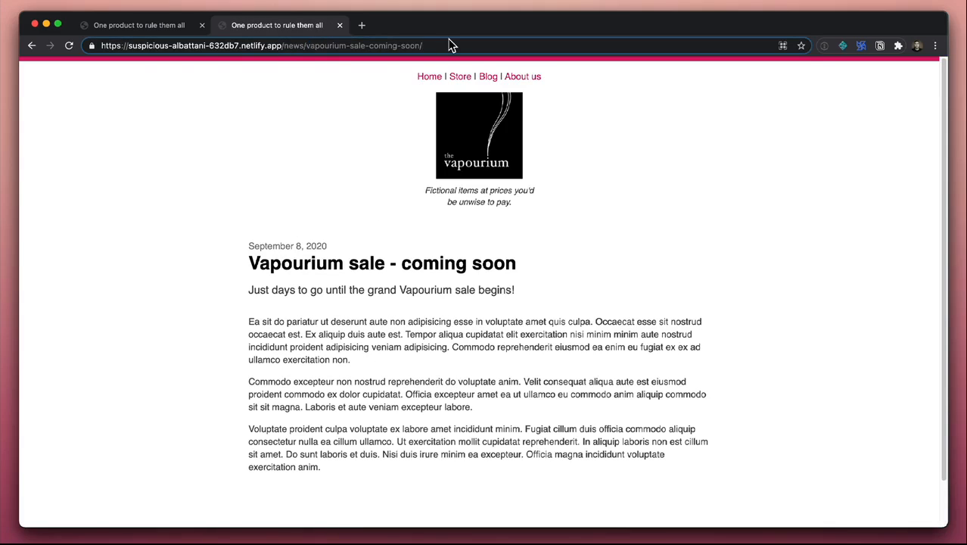
type("a,fnas,jfs,jfbg")
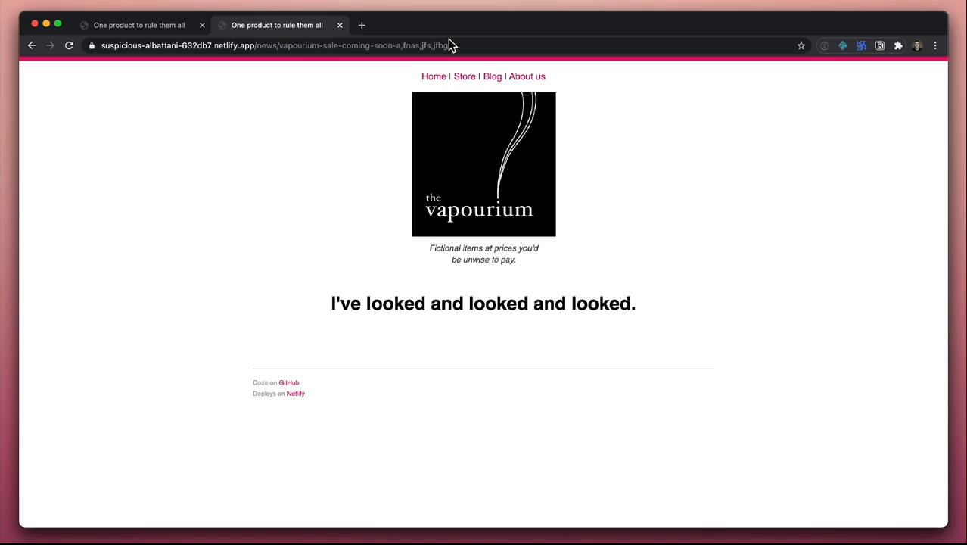
mouse_move(797, 346)
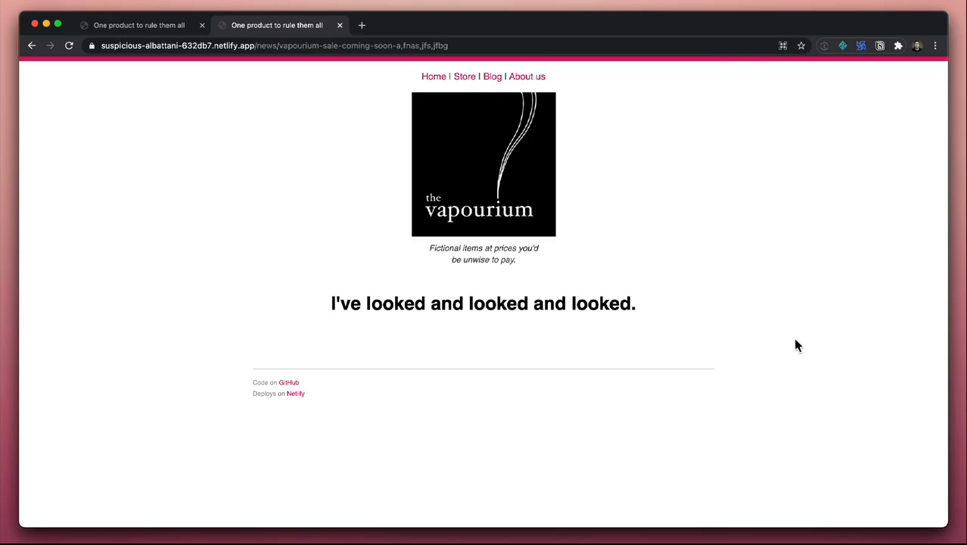
mouse_move(484, 333)
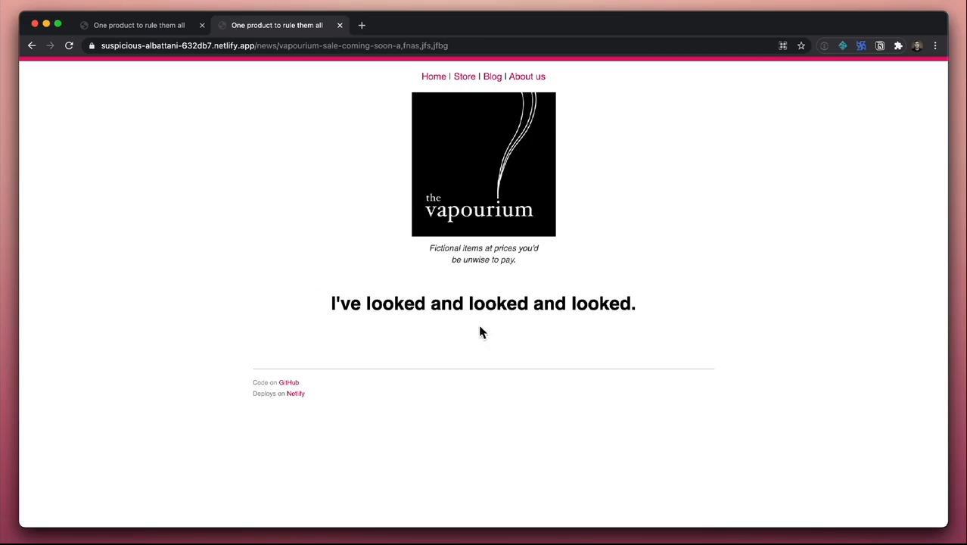
mouse_move(393, 177)
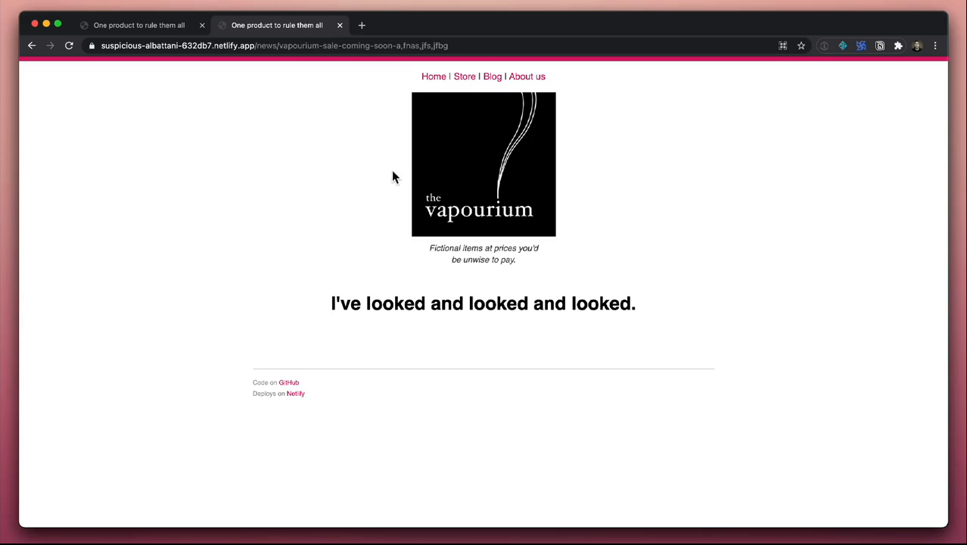
mouse_move(363, 159)
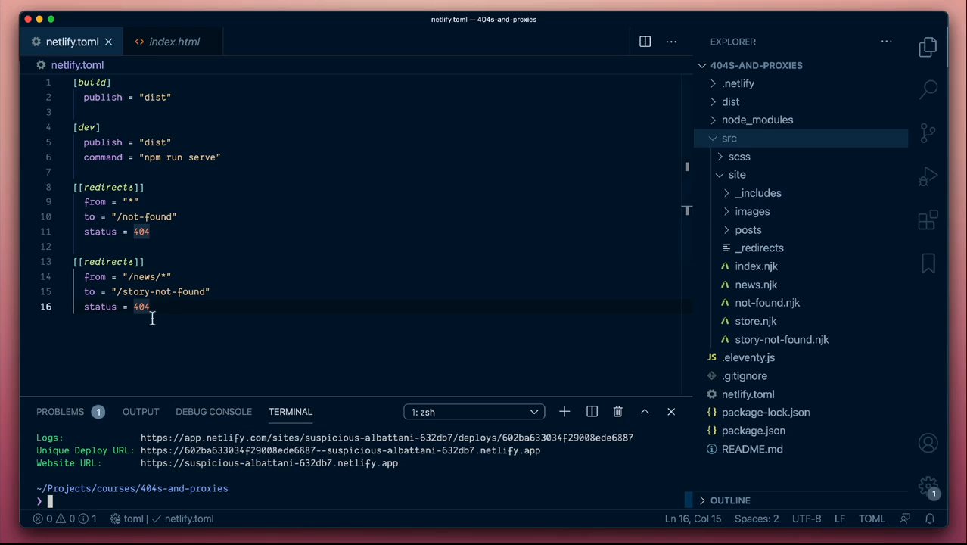
mouse_move(198, 344)
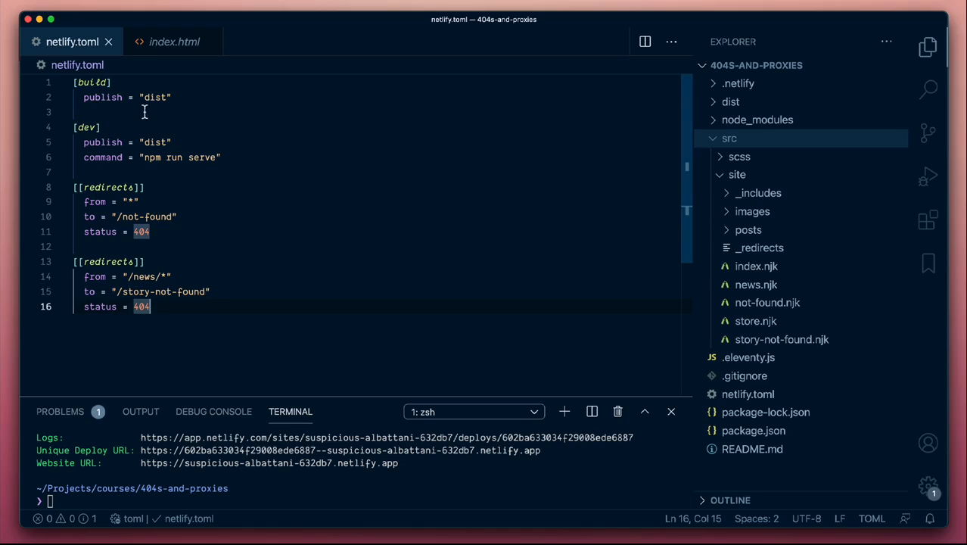
mouse_move(150, 142)
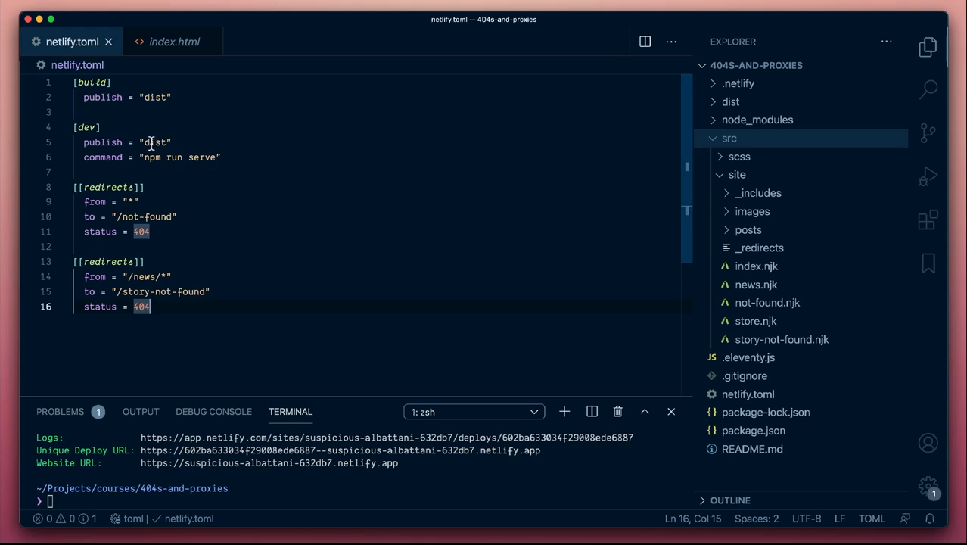
mouse_move(134, 201)
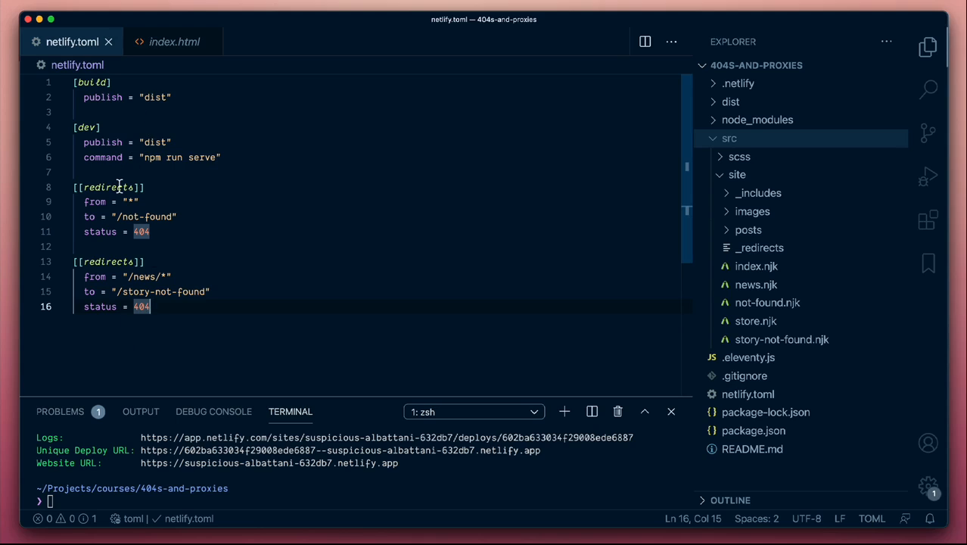
mouse_move(152, 216)
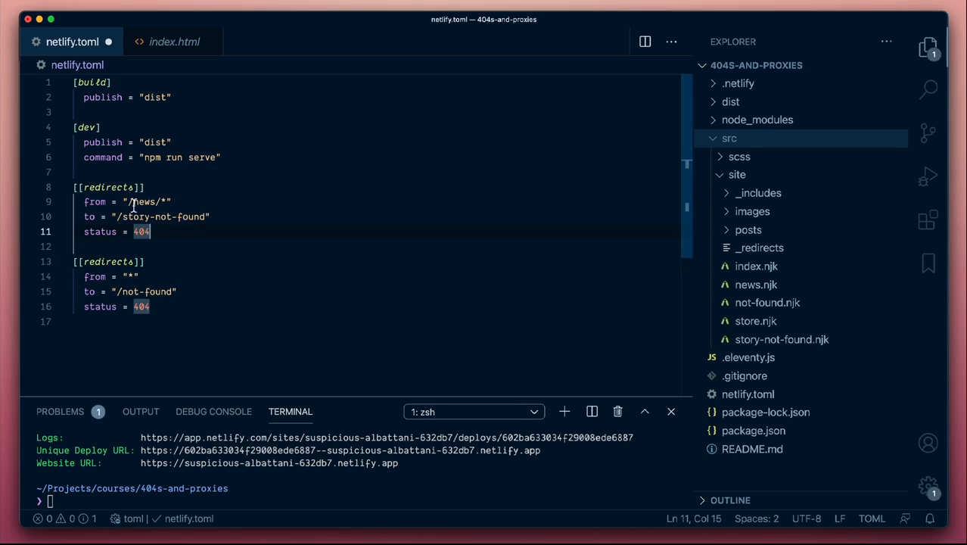
mouse_move(193, 205)
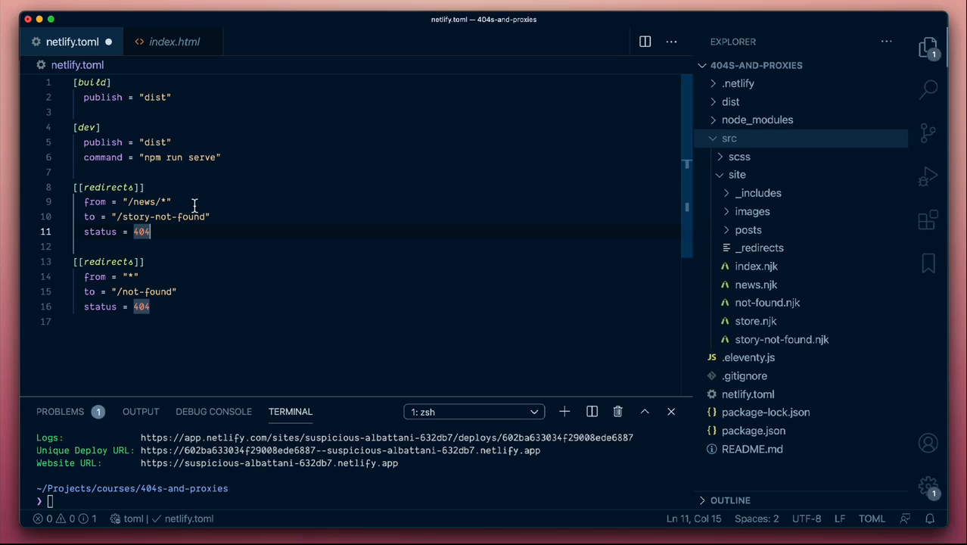
mouse_move(136, 220)
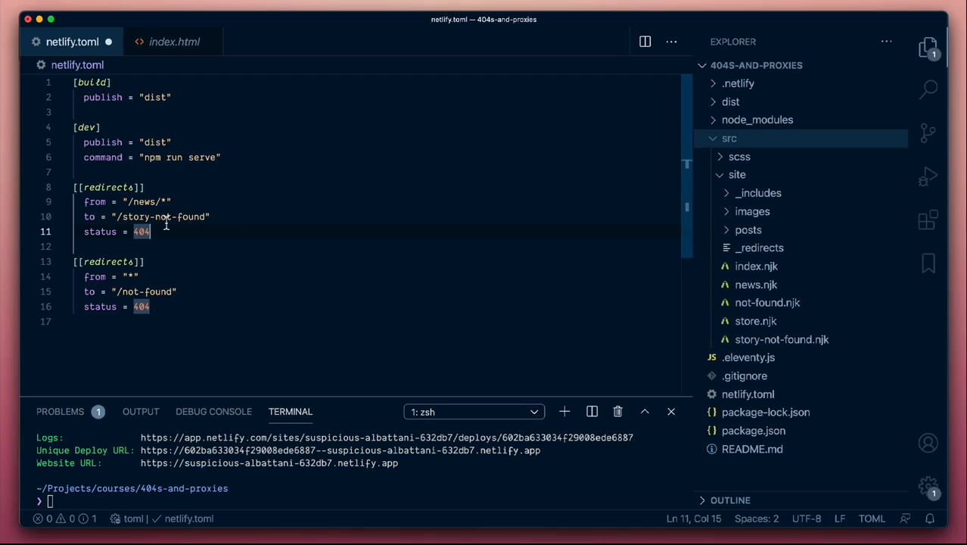
mouse_move(148, 205)
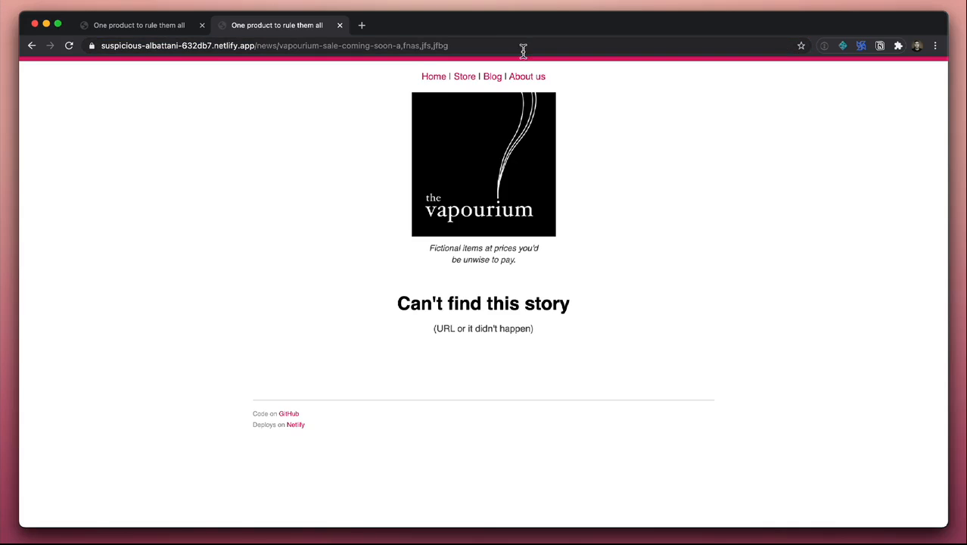
mouse_move(393, 341)
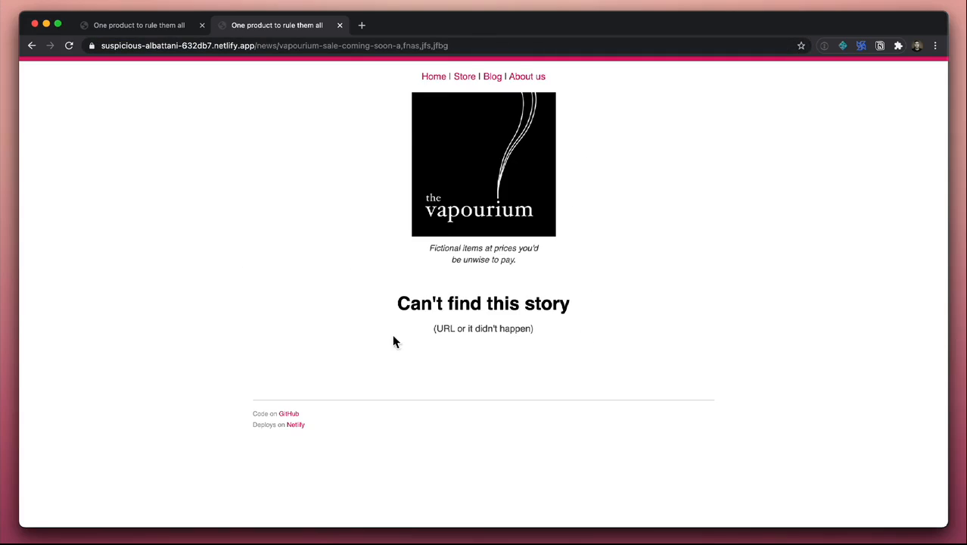
mouse_move(254, 134)
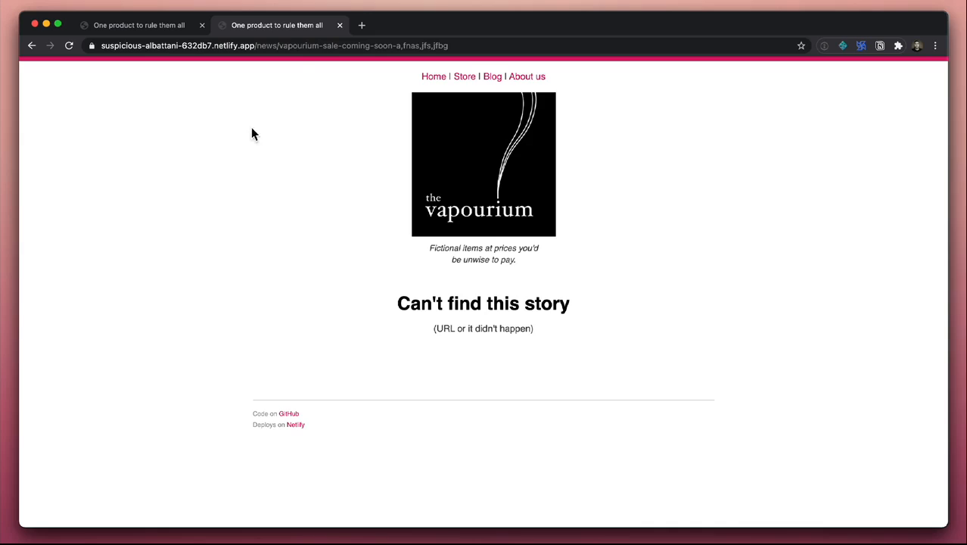
mouse_move(278, 158)
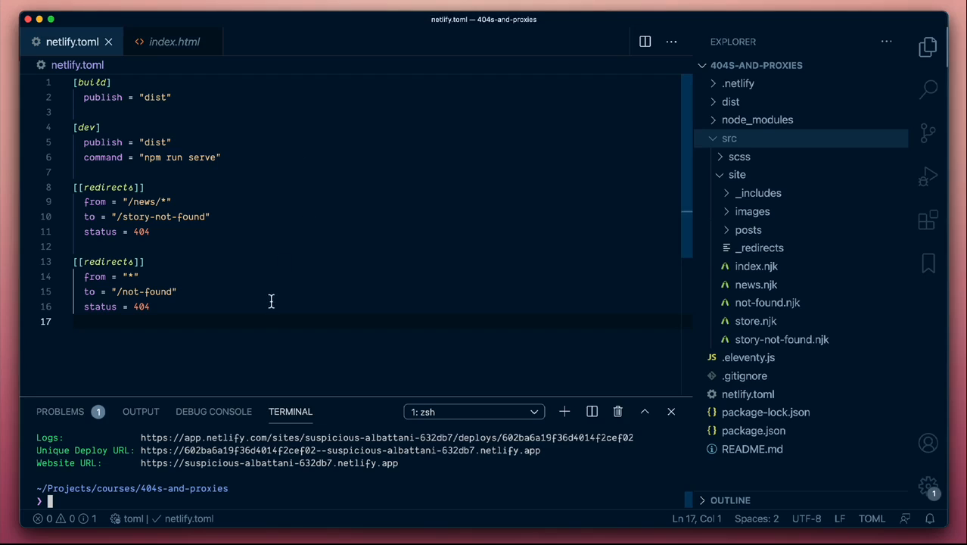
mouse_move(161, 218)
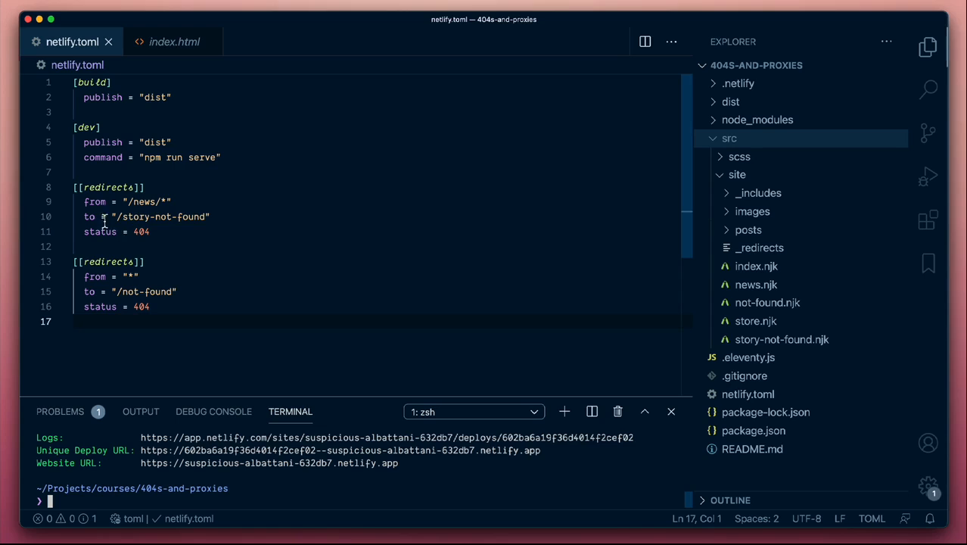
mouse_move(185, 233)
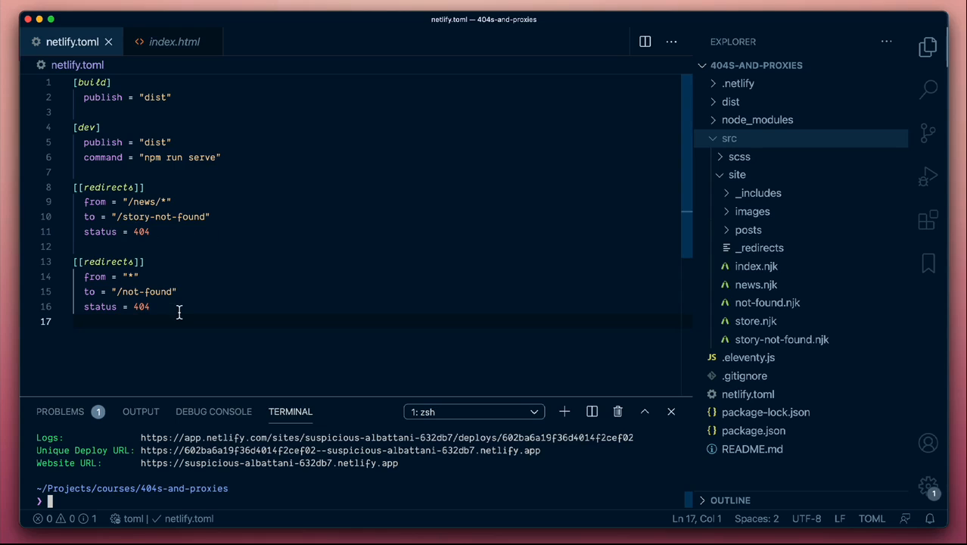
mouse_move(244, 156)
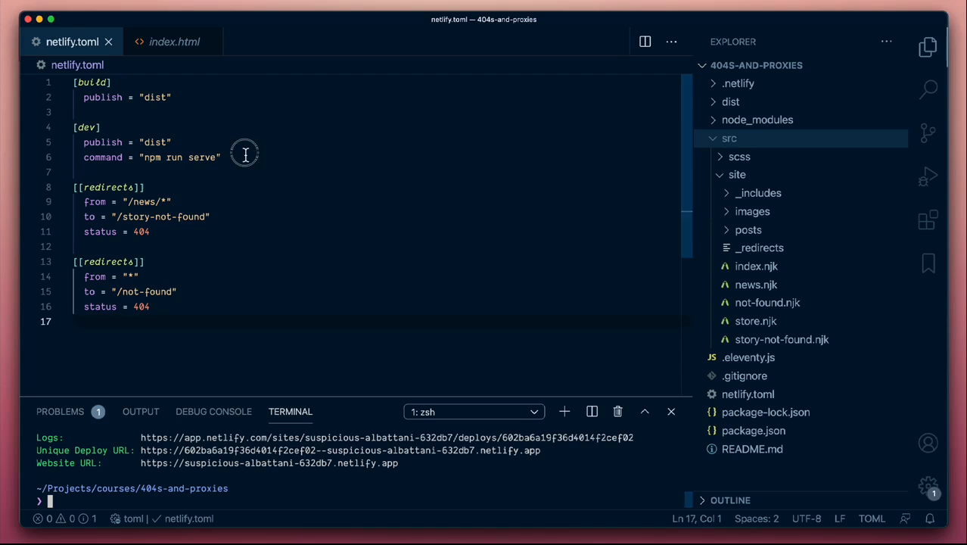
Step: Insert a [[redirects]] block above the 404 rules with empty from, to and status 200
key("enter")
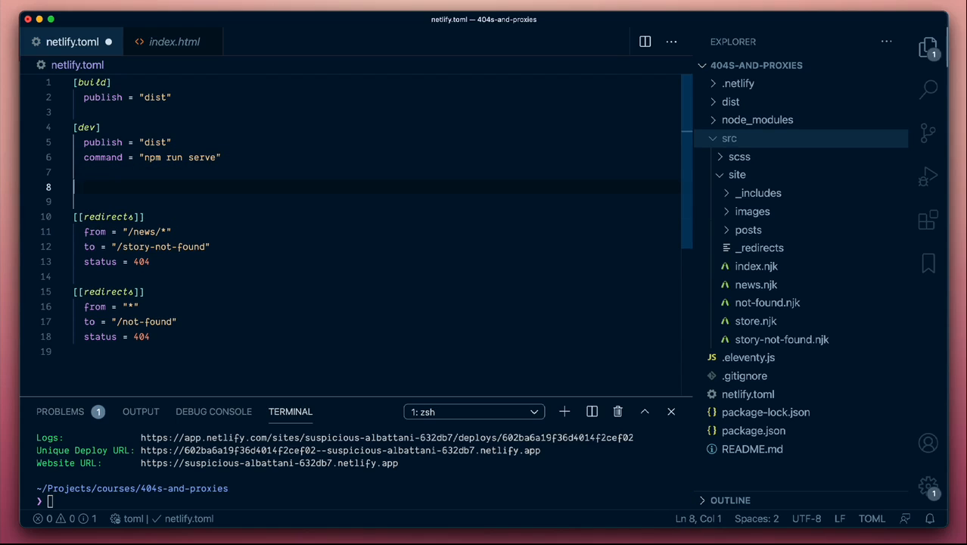
type("[[redirects")
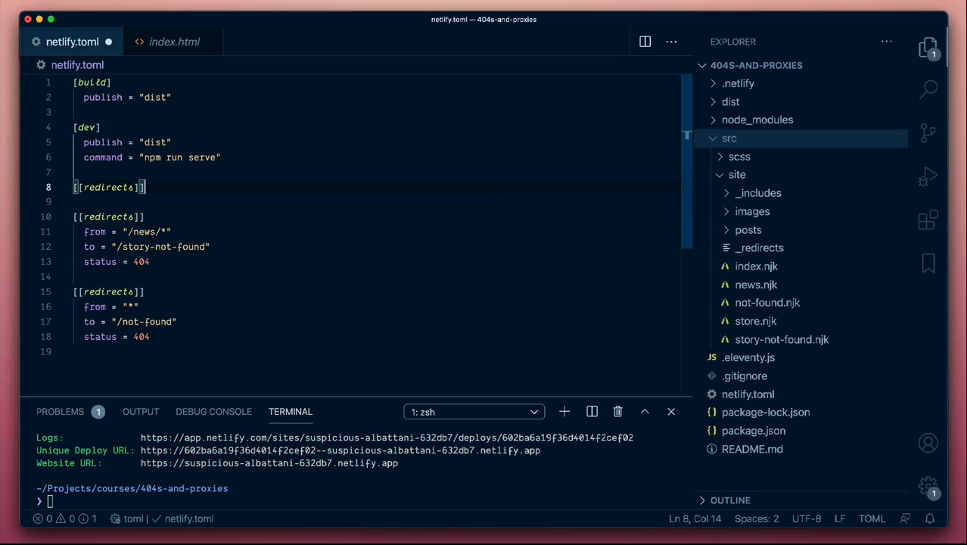
type("from = \"")
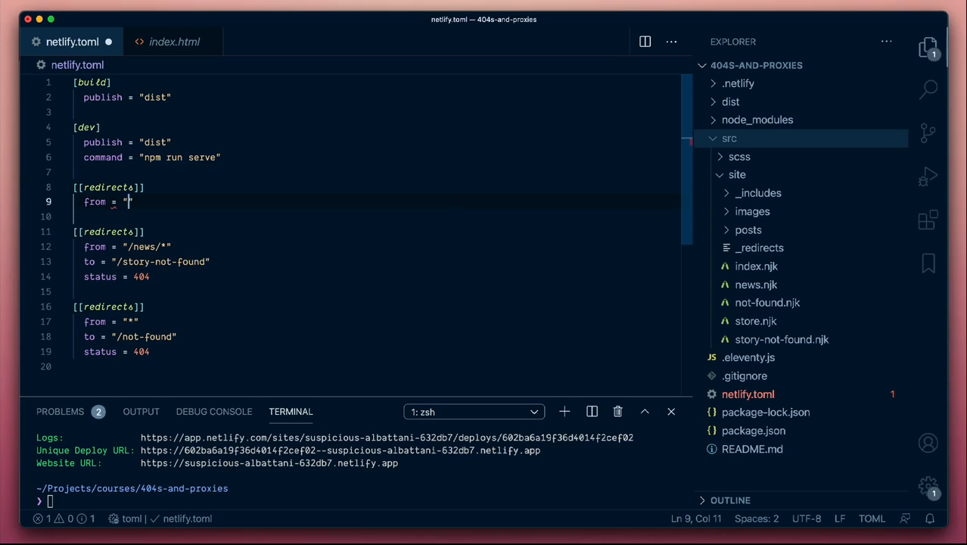
type("to = \"")
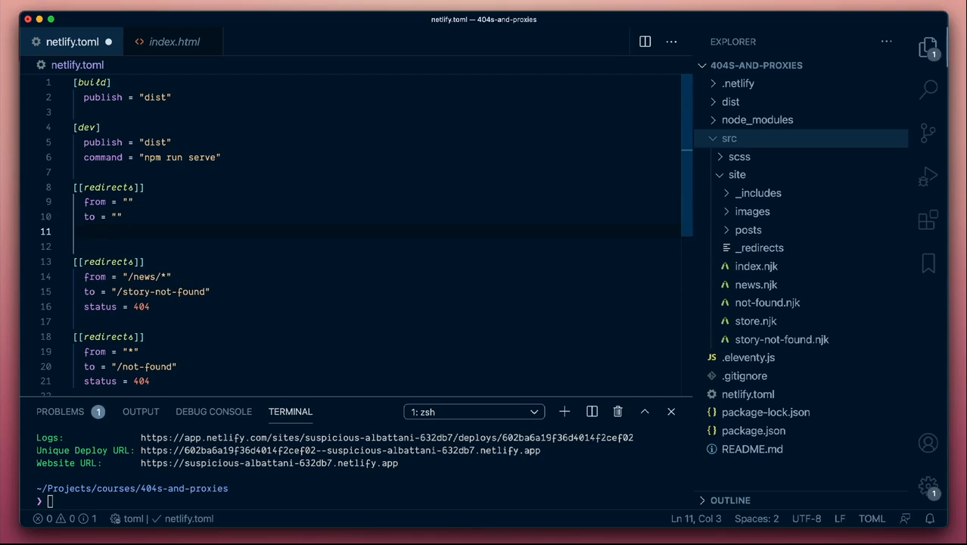
type("status = 2")
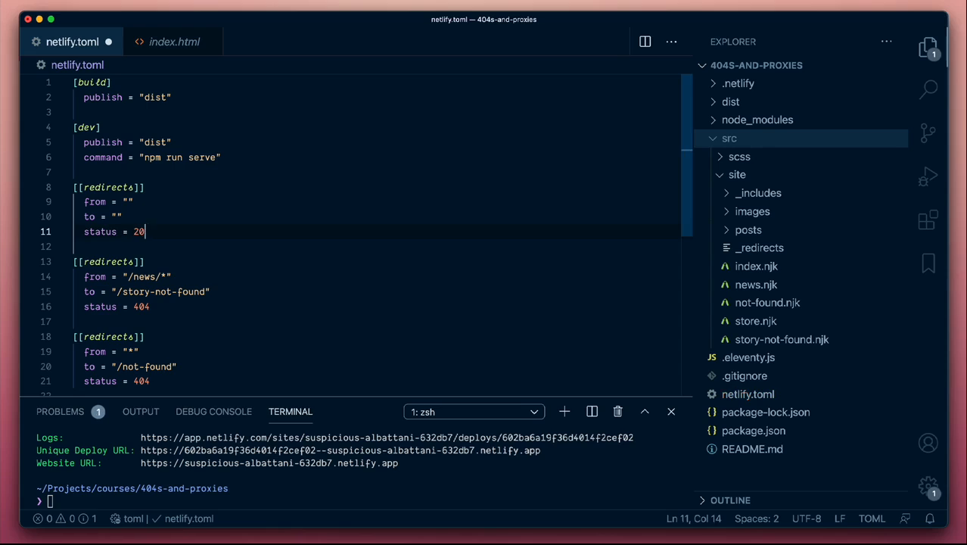
type("0")
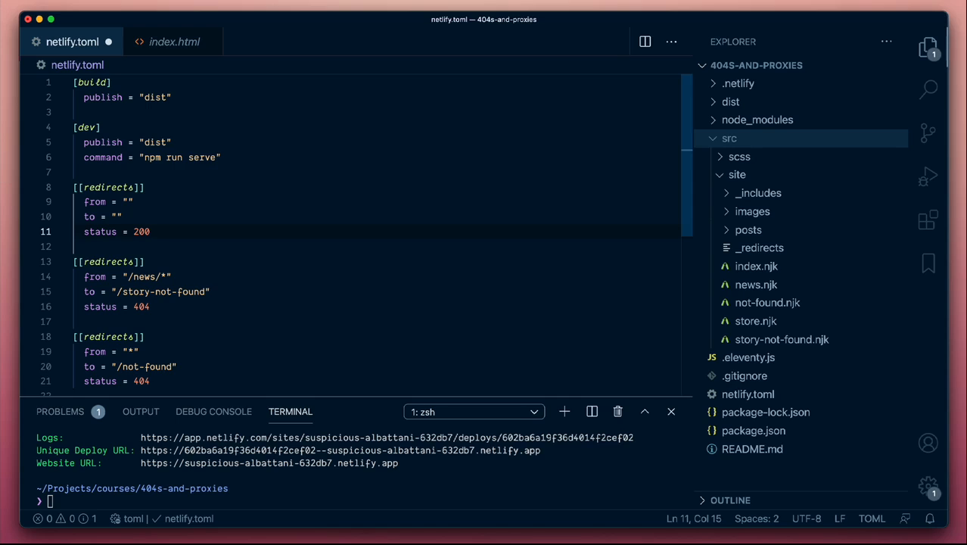
mouse_move(168, 42)
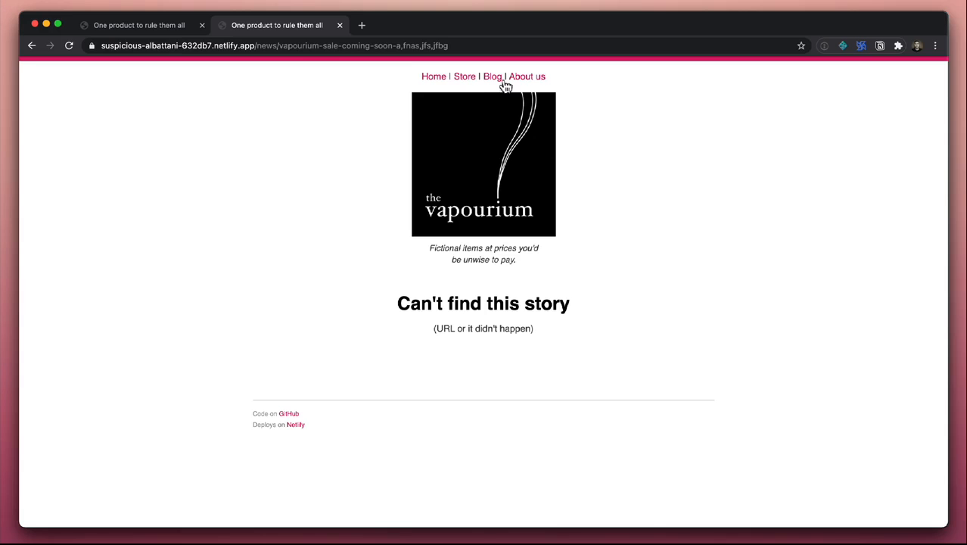
Step: Open the Store page, then change the address to /shop/ to check it
left_click(464, 75)
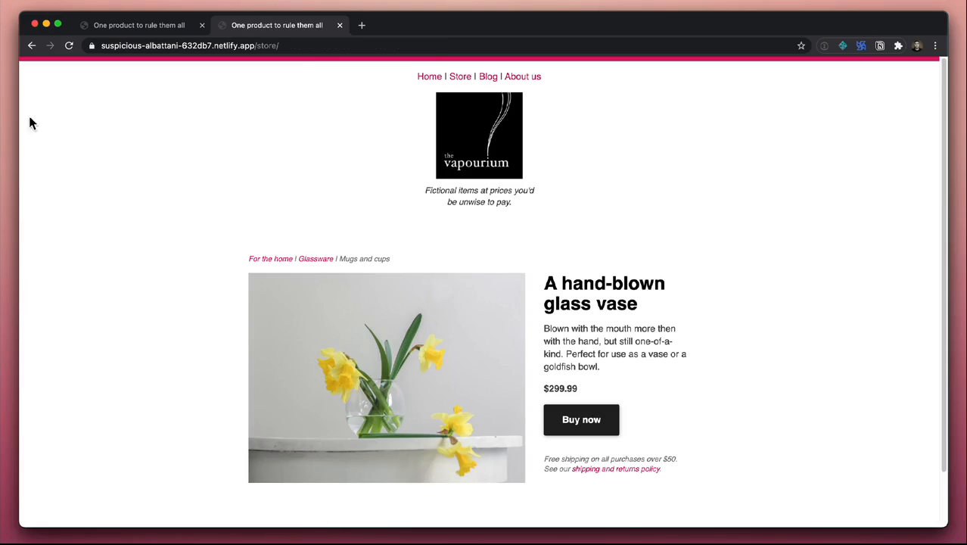
mouse_move(294, 118)
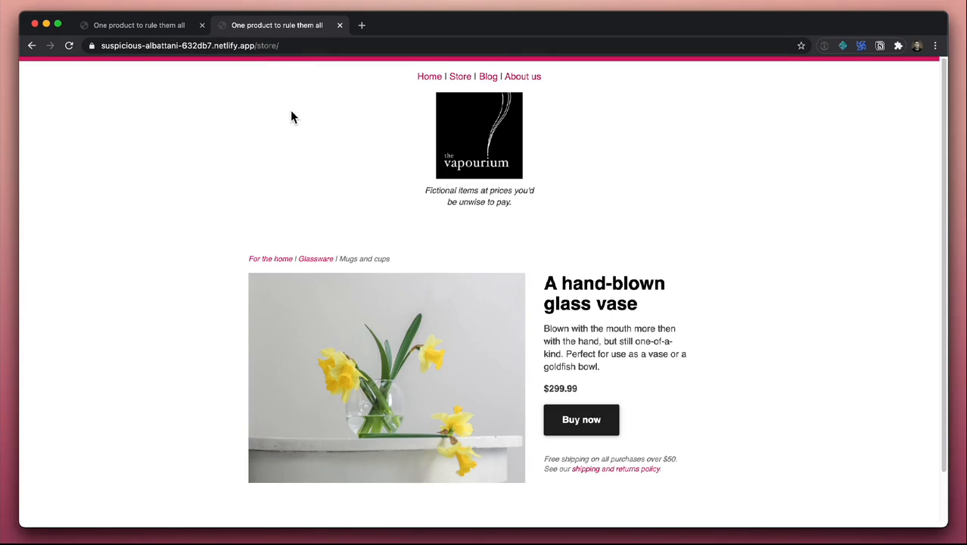
mouse_move(412, 125)
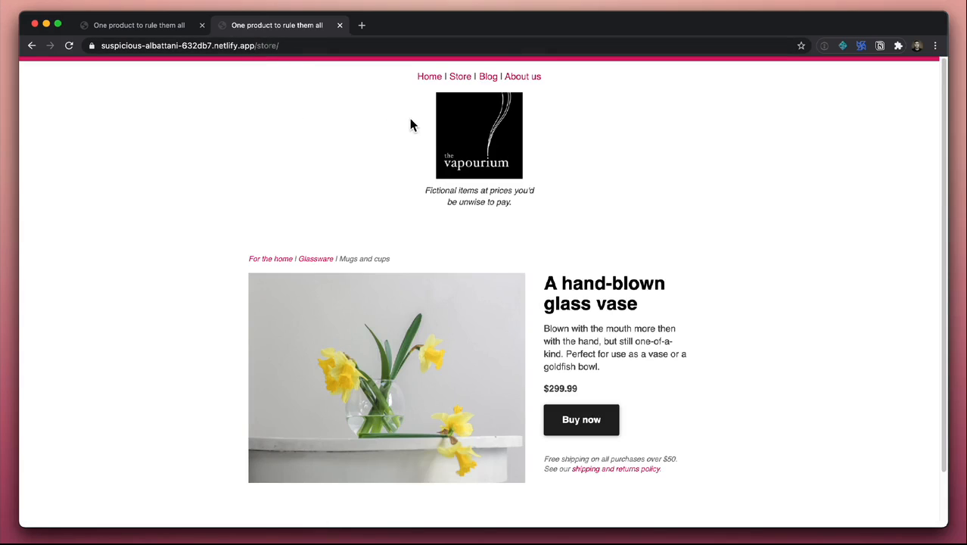
mouse_move(460, 76)
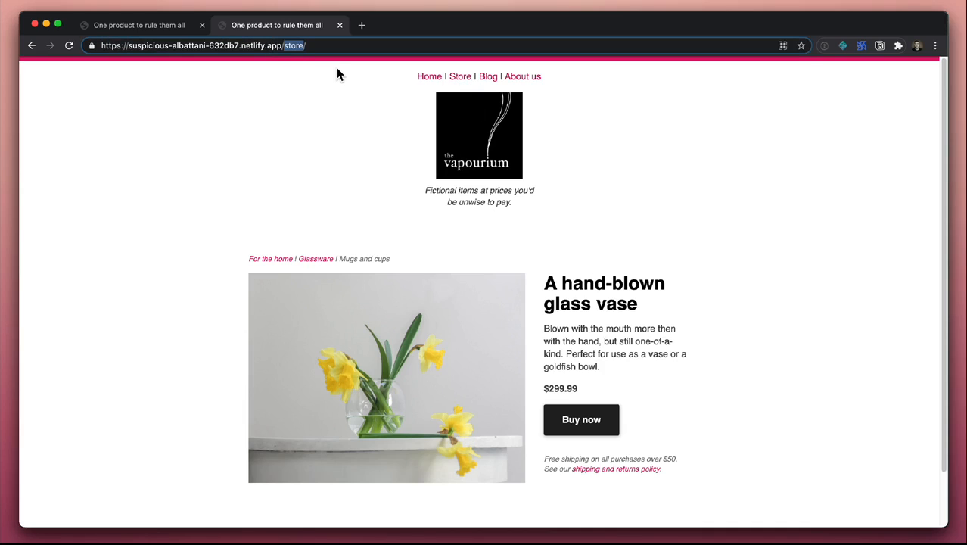
type("shop")
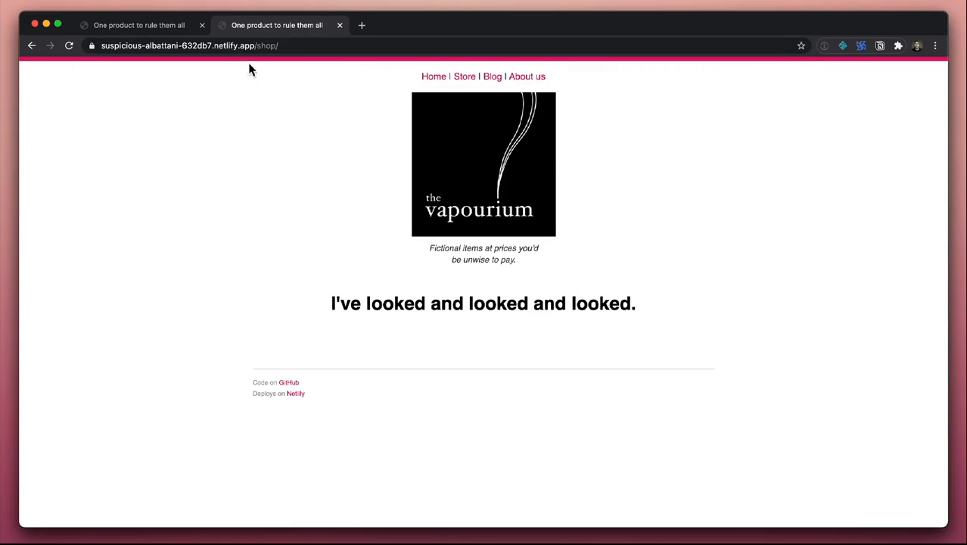
mouse_move(314, 158)
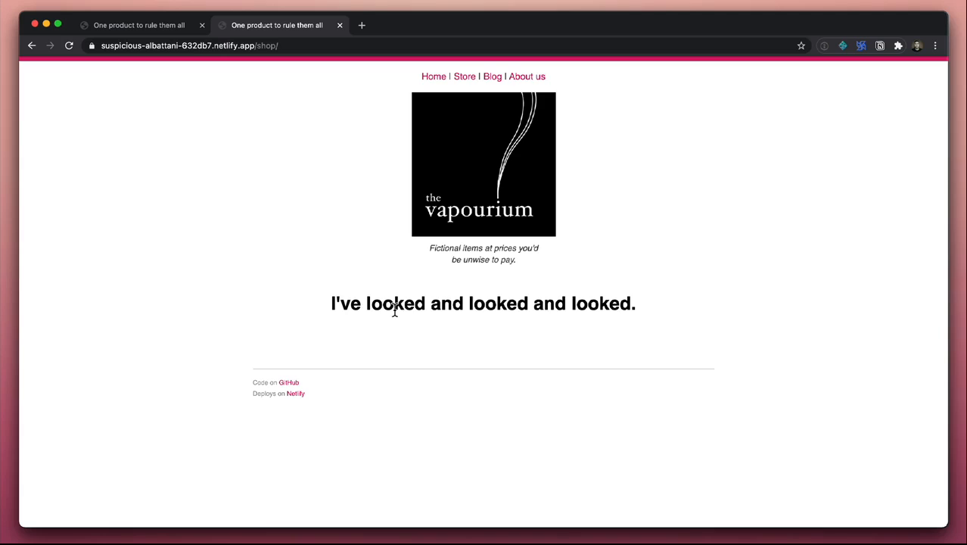
mouse_move(379, 133)
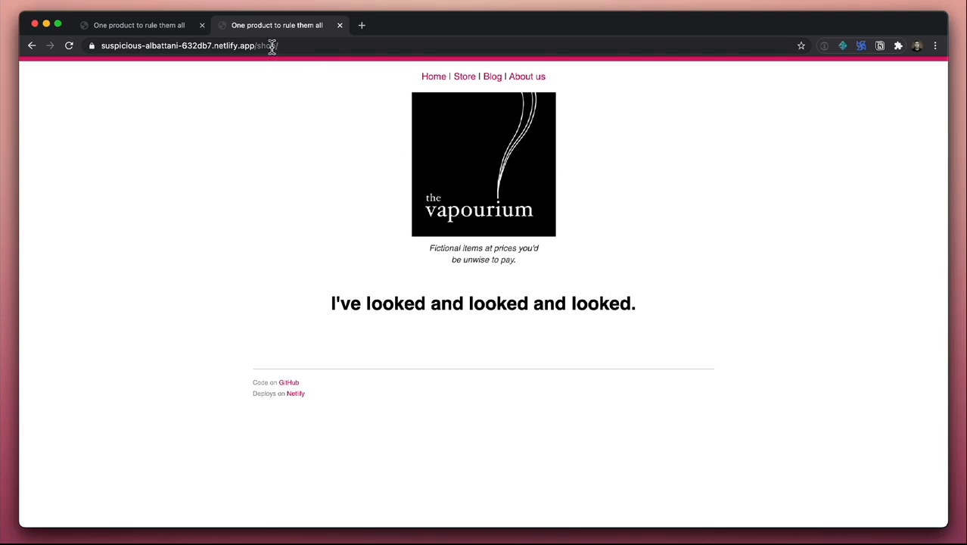
left_click(460, 76)
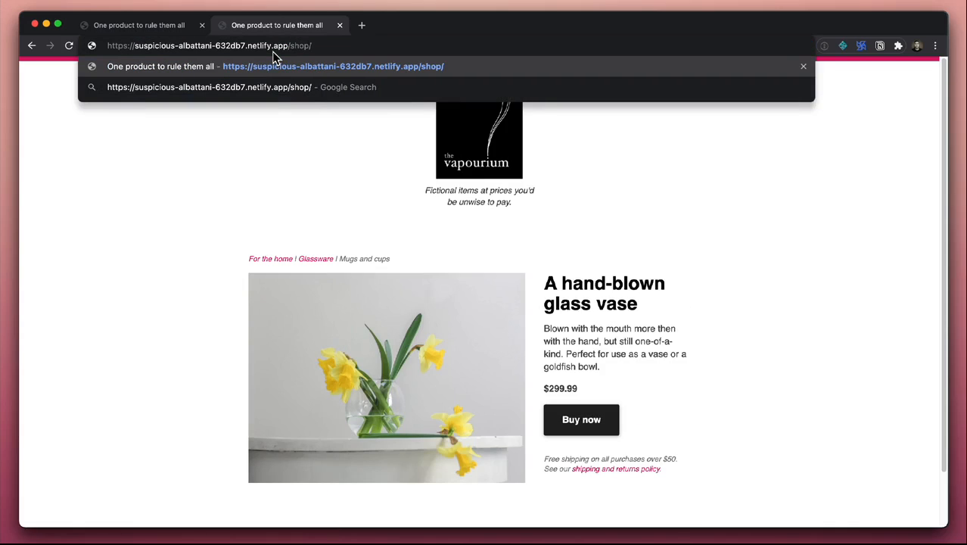
left_click(333, 66)
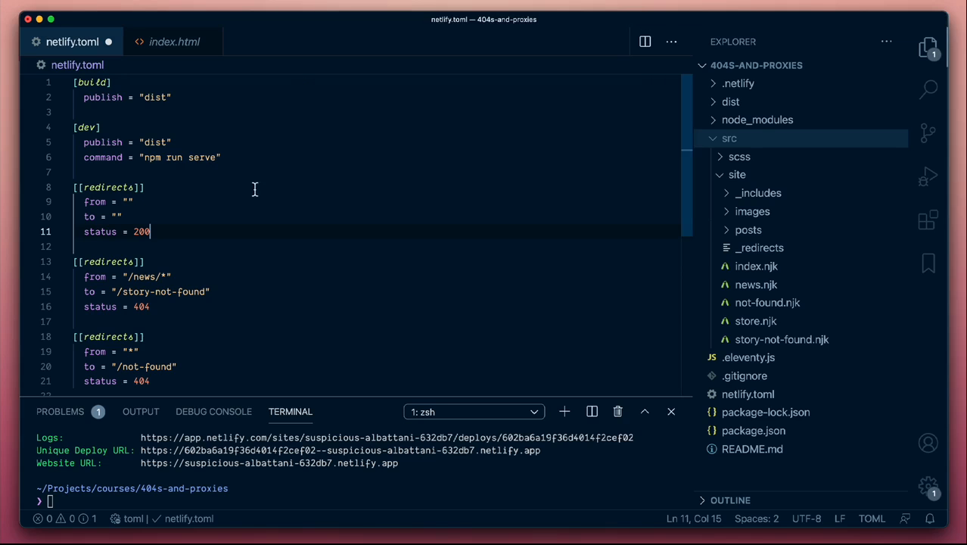
Step: Set the new redirect to from "/shop", to "/store", status 200
left_click(133, 201)
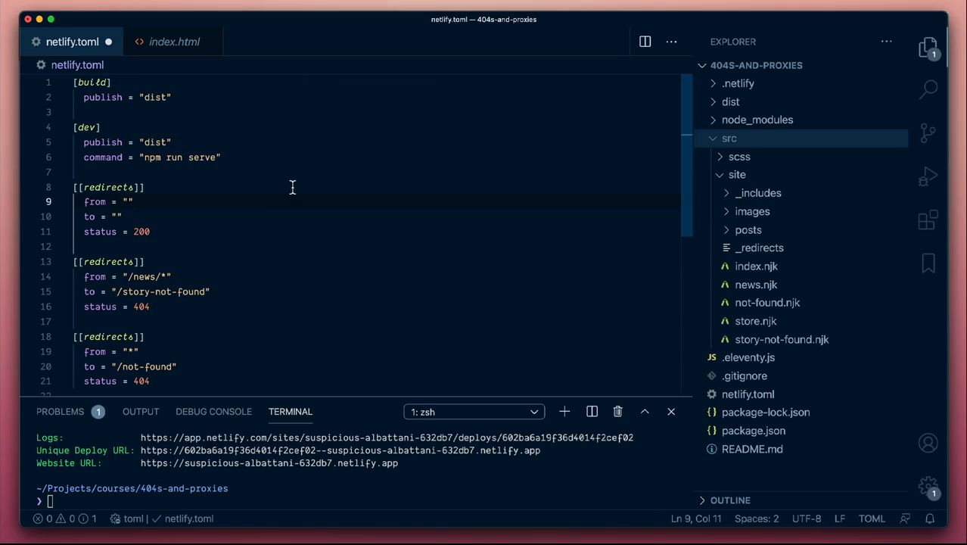
type("/shop")
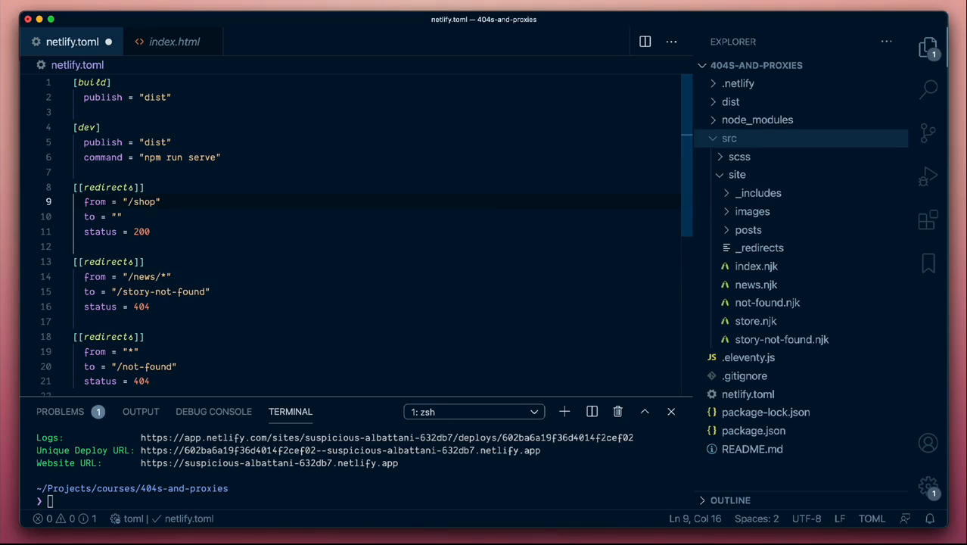
type("/store")
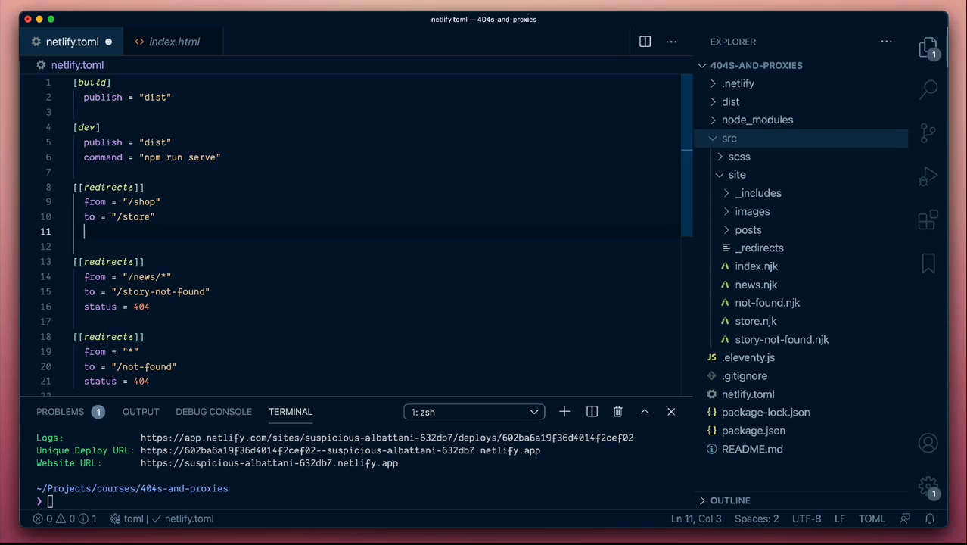
type("status = 200")
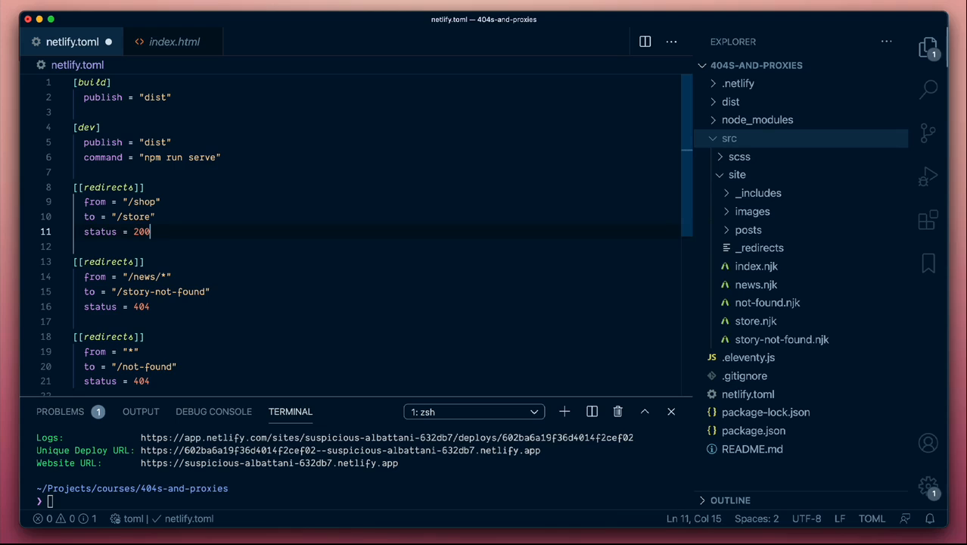
type("301")
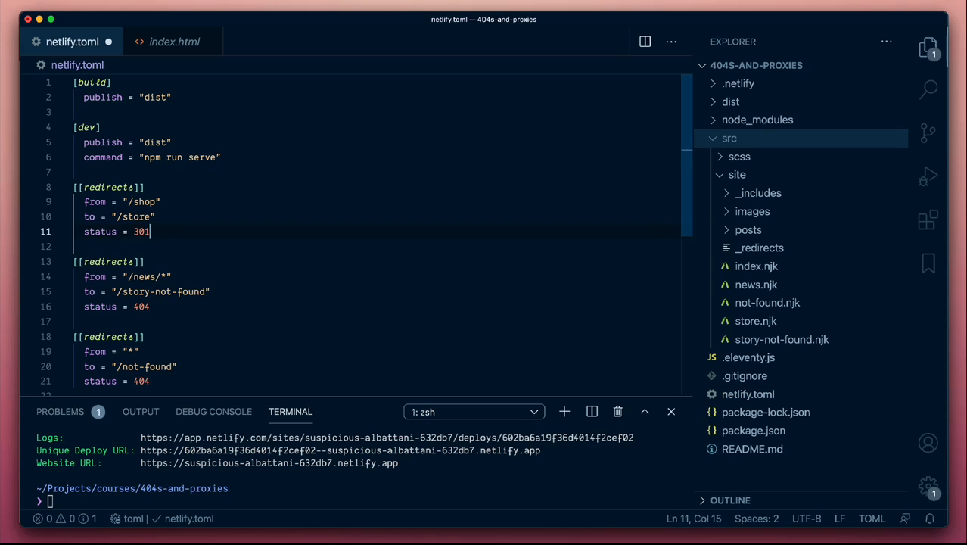
key("backspace")
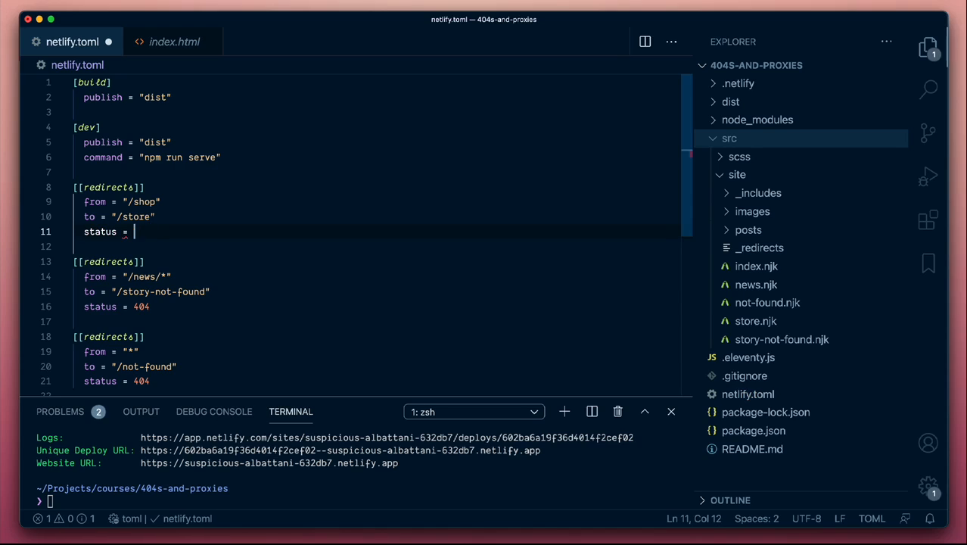
type("200")
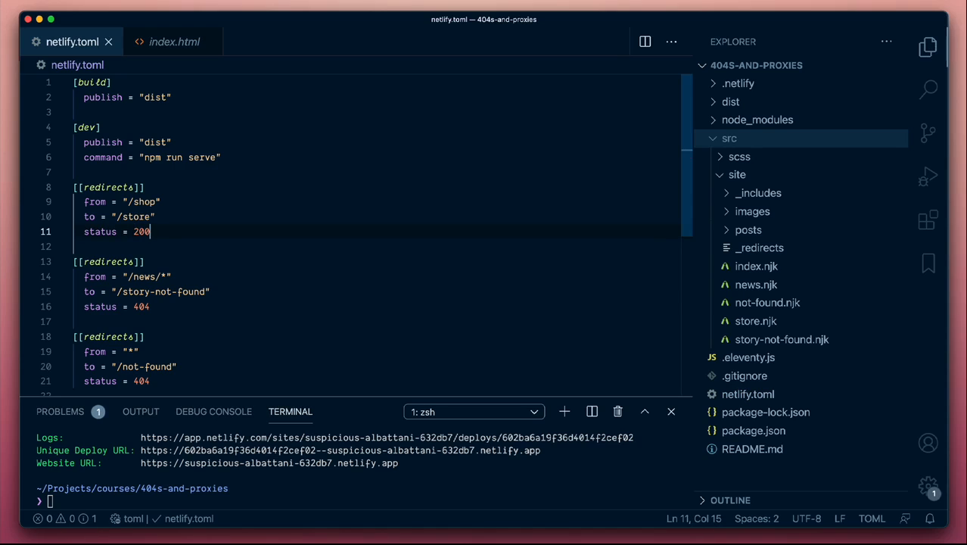
Step: Deploy to production with ntl deploy --prod and open the live website
type("ntl deploy --prod")
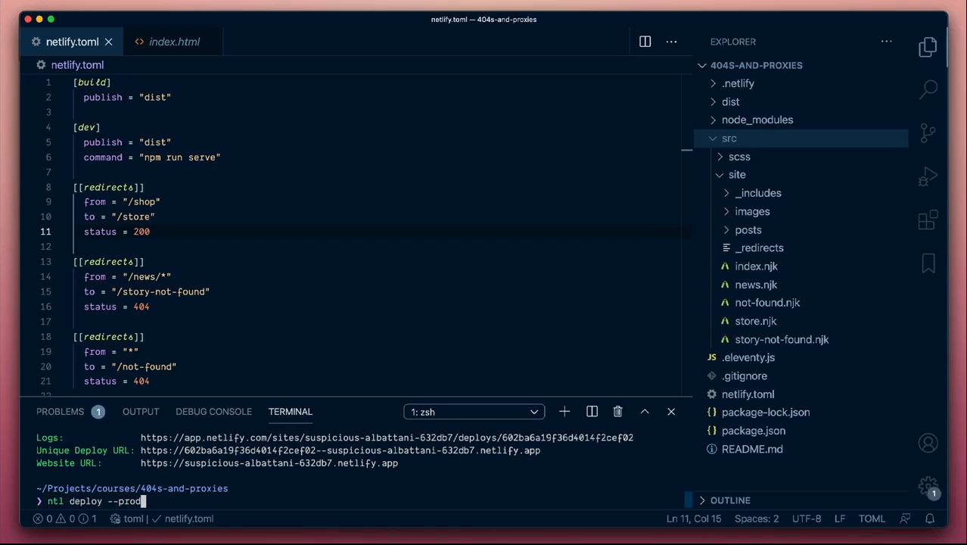
key("Return")
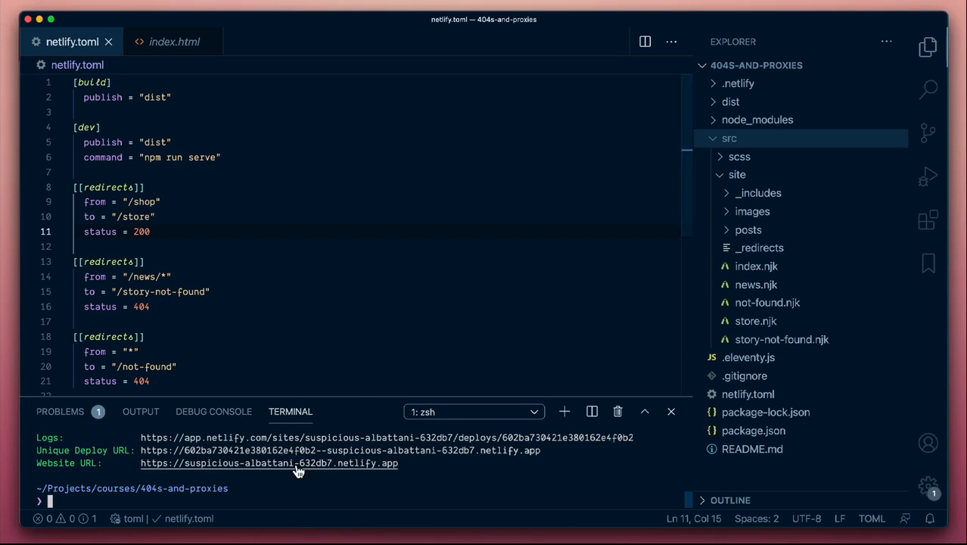
left_click(269, 462)
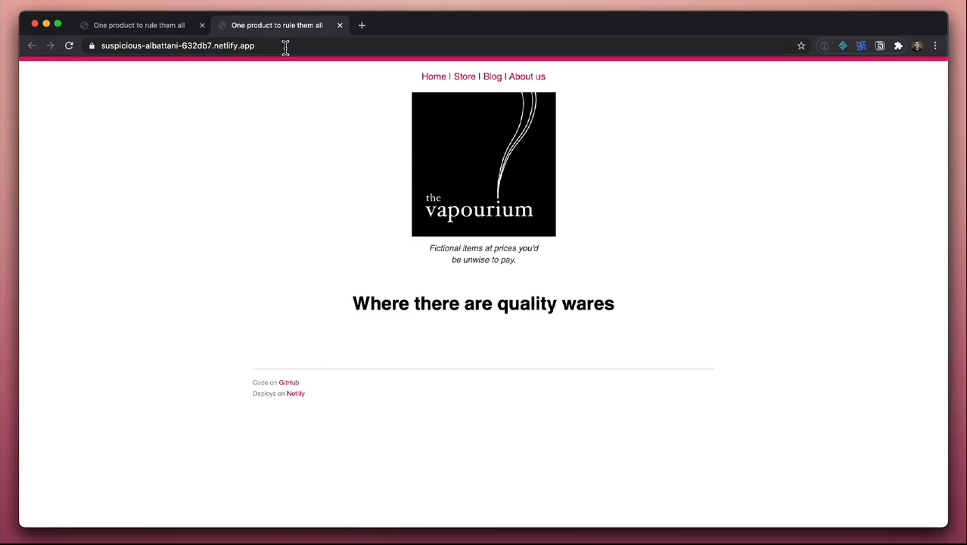
Step: Append /shop to the site address in the browser
left_click(178, 45)
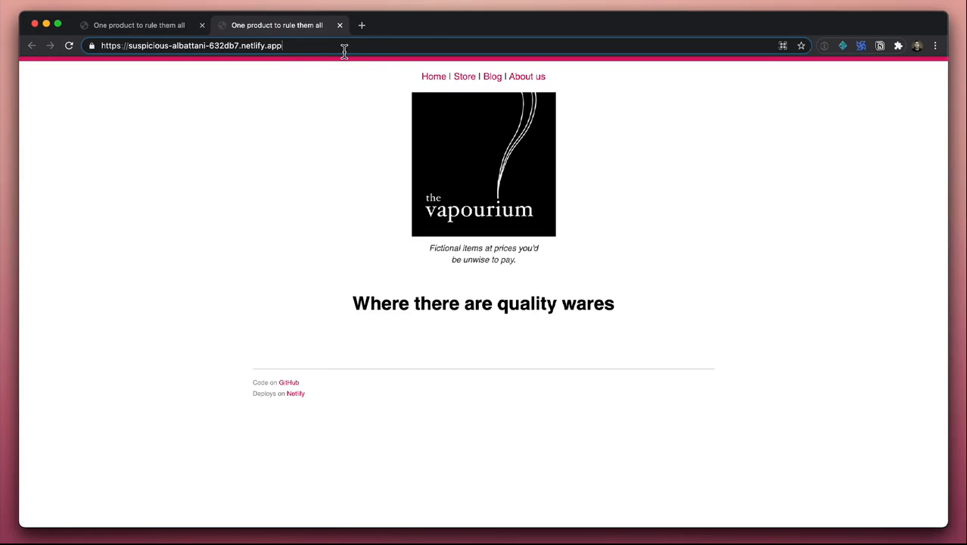
type("/shop")
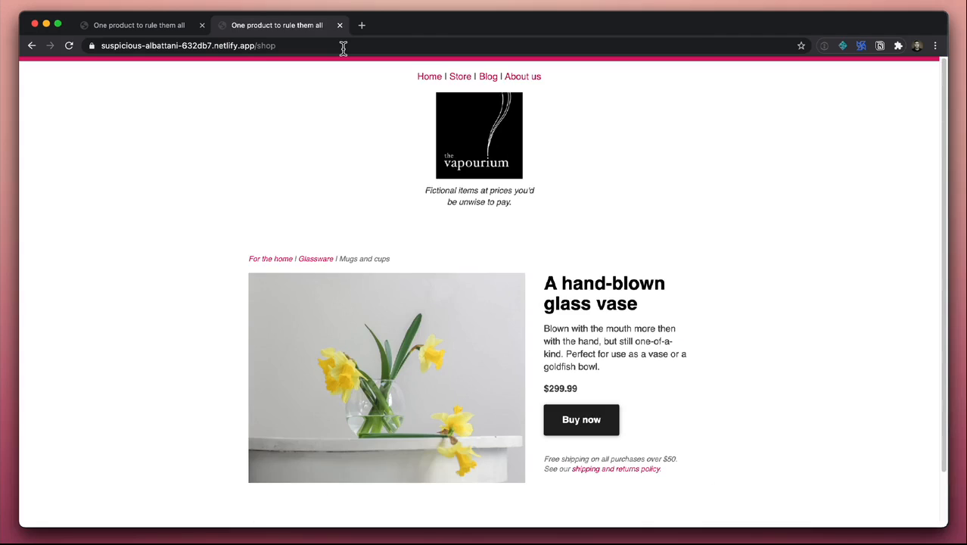
mouse_move(234, 96)
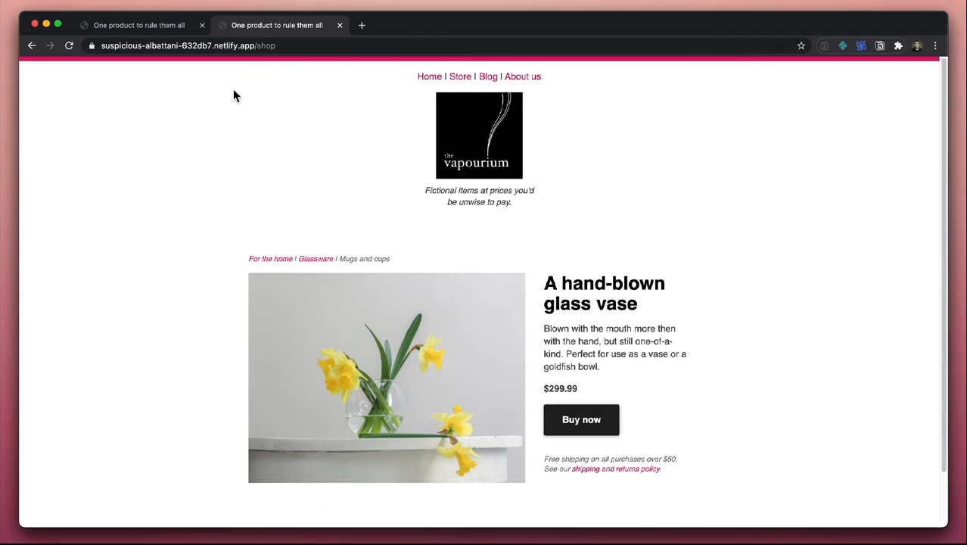
mouse_move(493, 280)
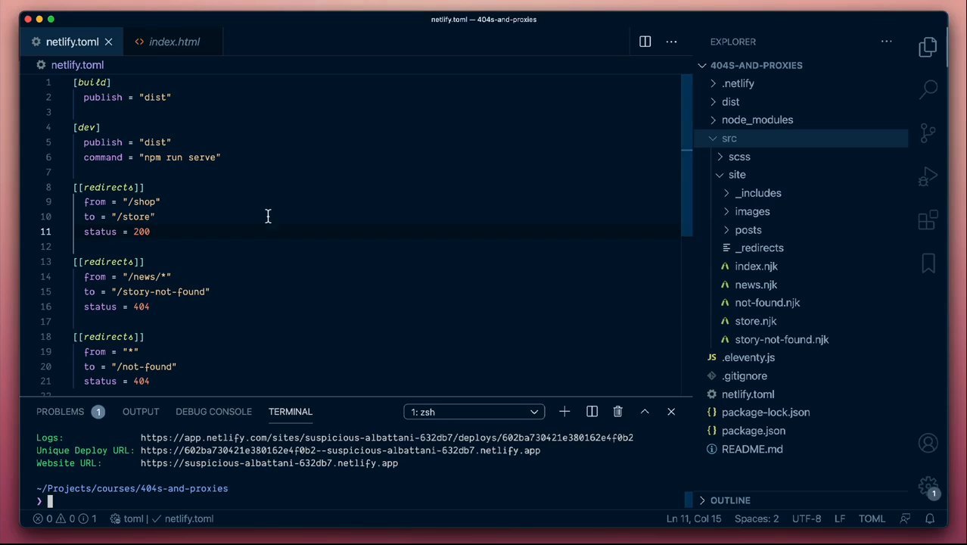
mouse_move(134, 219)
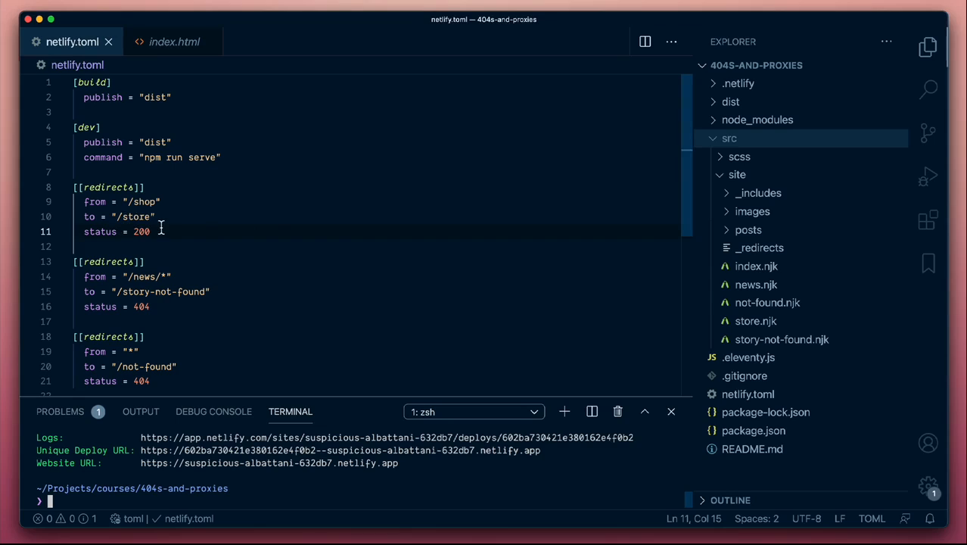
mouse_move(154, 231)
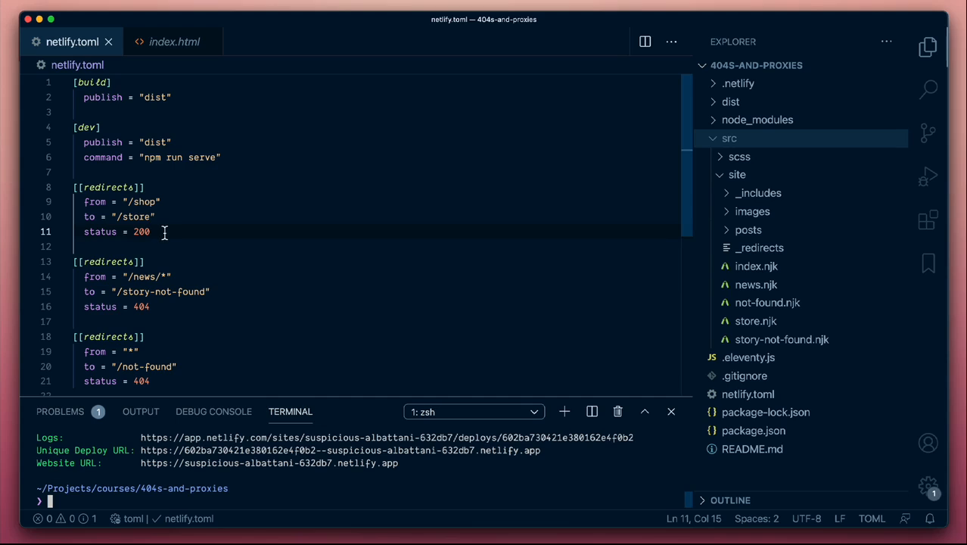
type("]]")
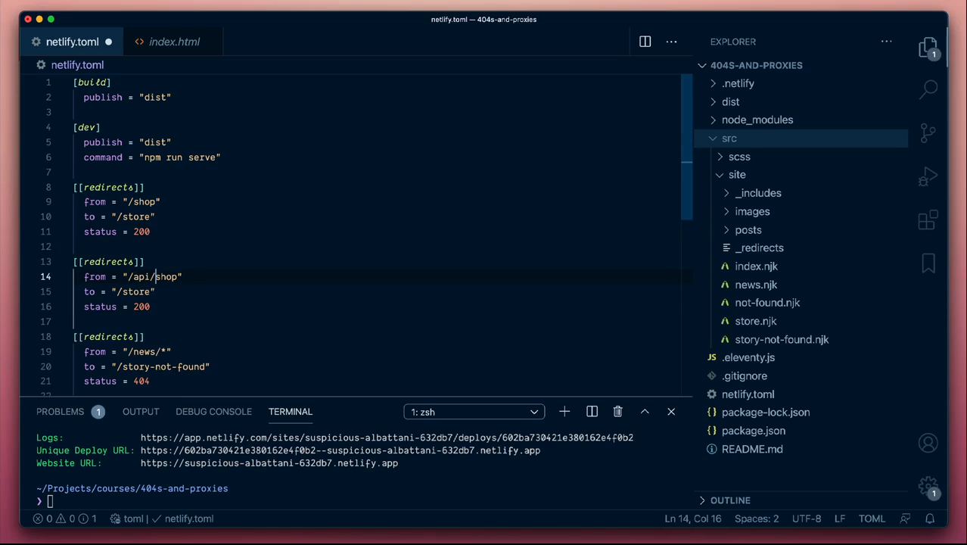
double_click(167, 276)
type("activity")
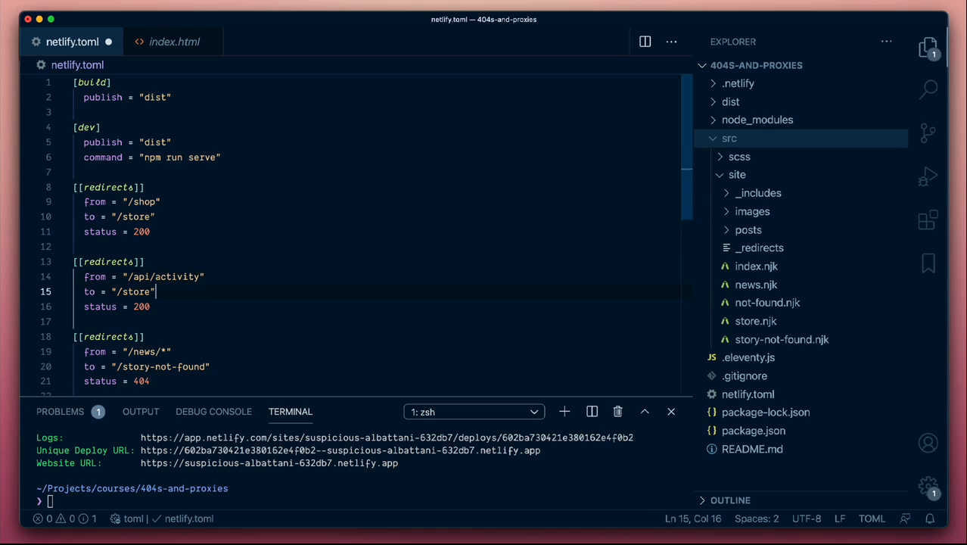
mouse_move(320, 222)
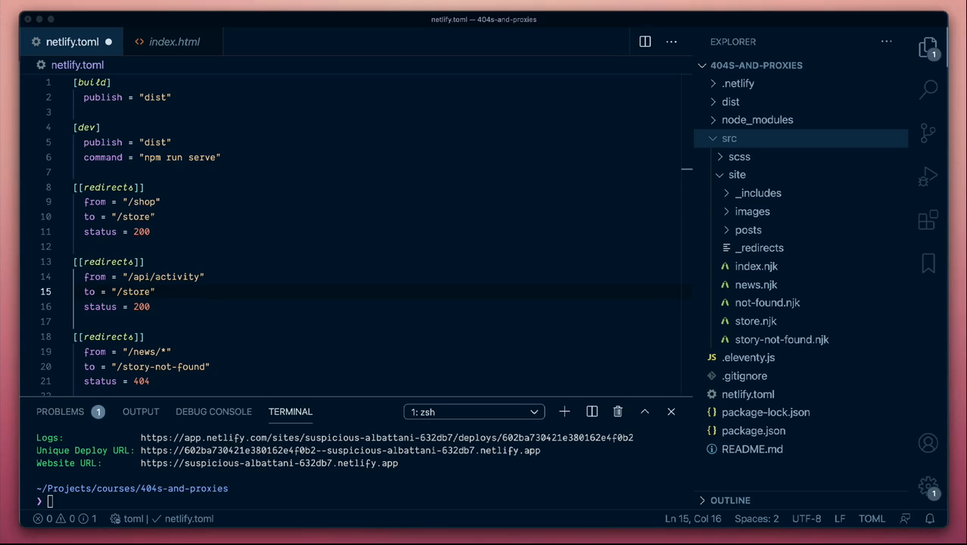
left_click(168, 306)
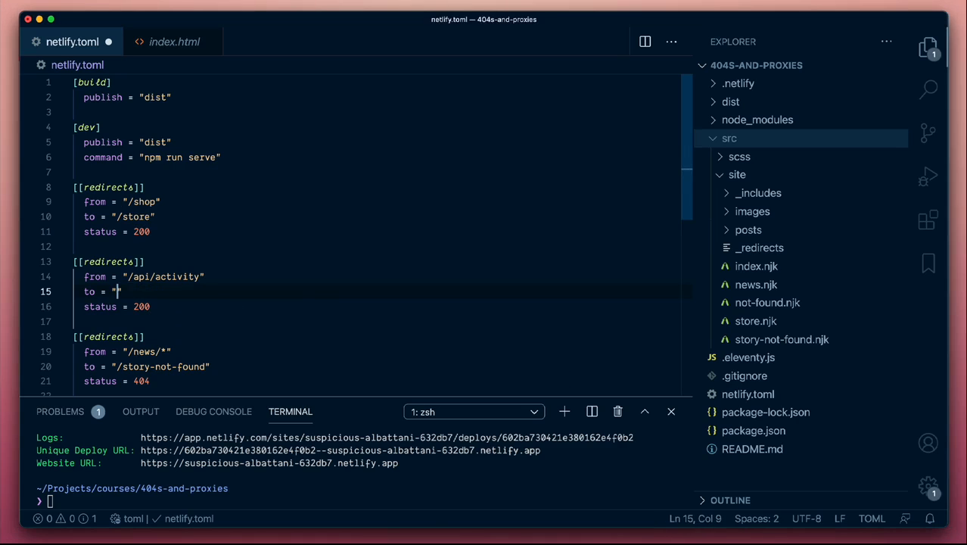
type("https://www.boredapi.com/api/activity\"")
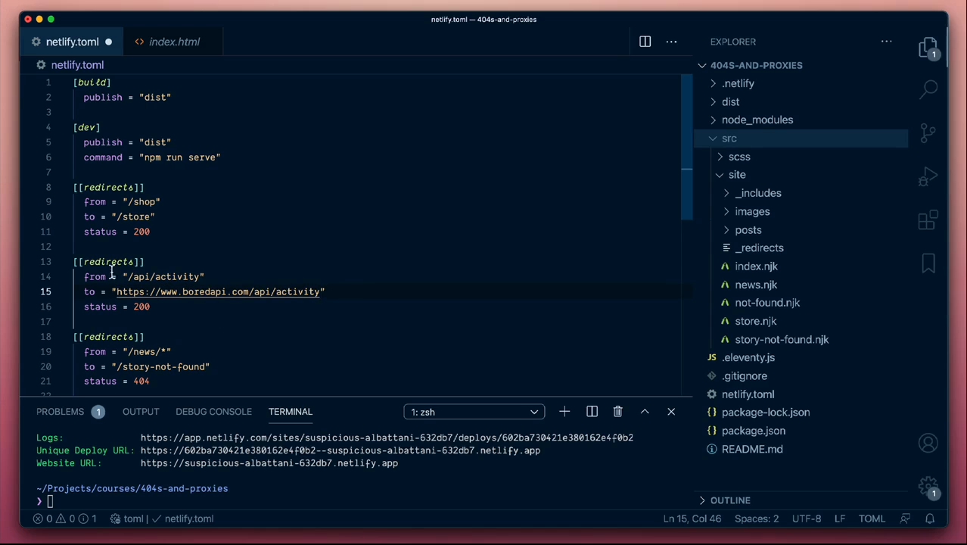
mouse_move(233, 329)
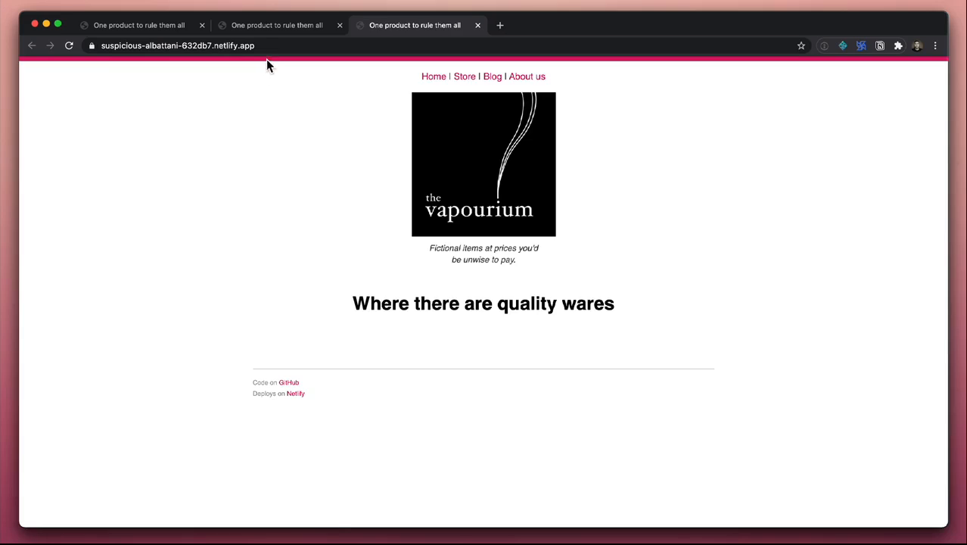
Step: Open the deployed site's /api/activity address in Chrome
left_click(178, 45)
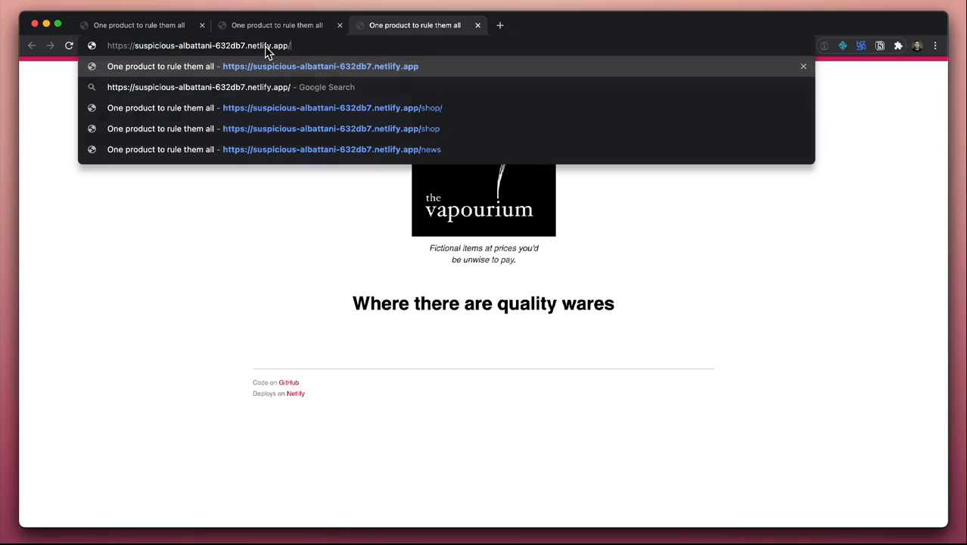
type("api/activity")
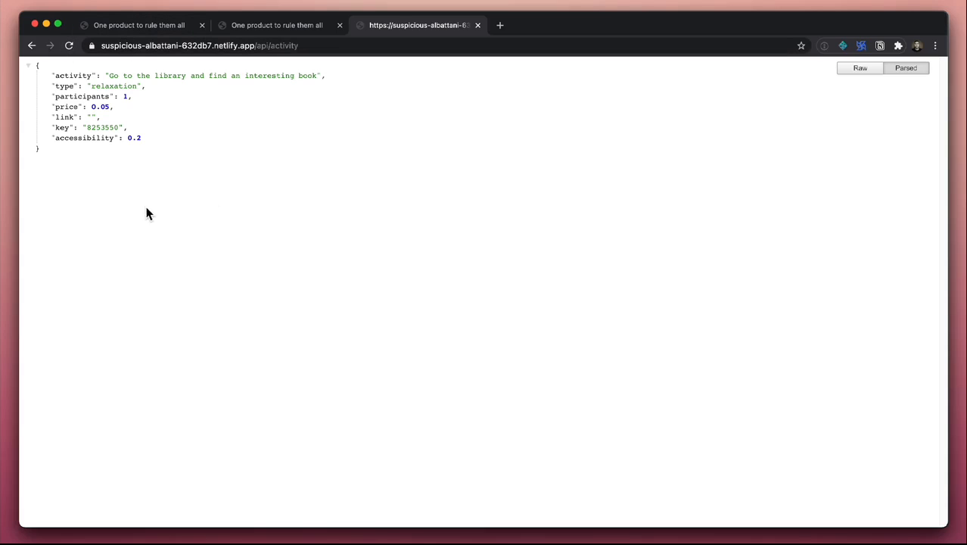
mouse_move(153, 139)
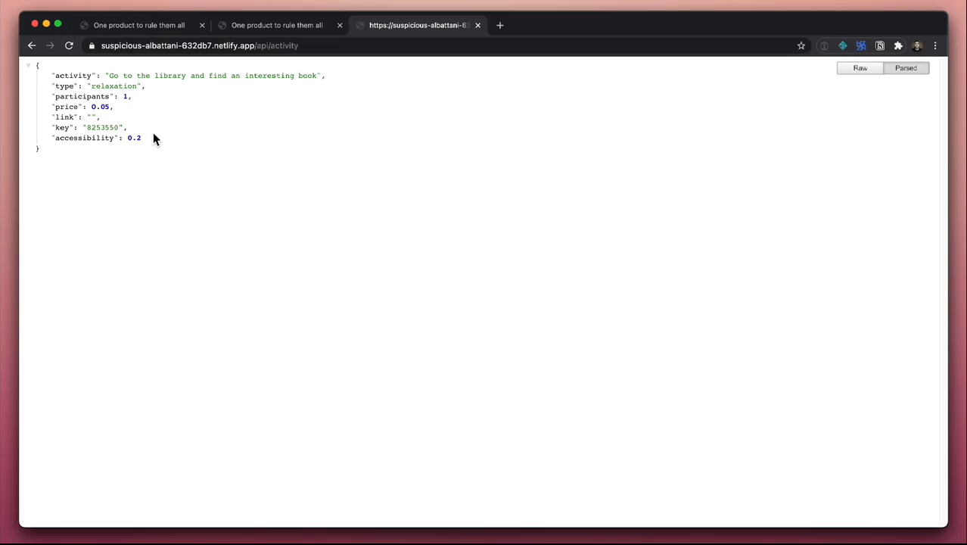
mouse_move(212, 91)
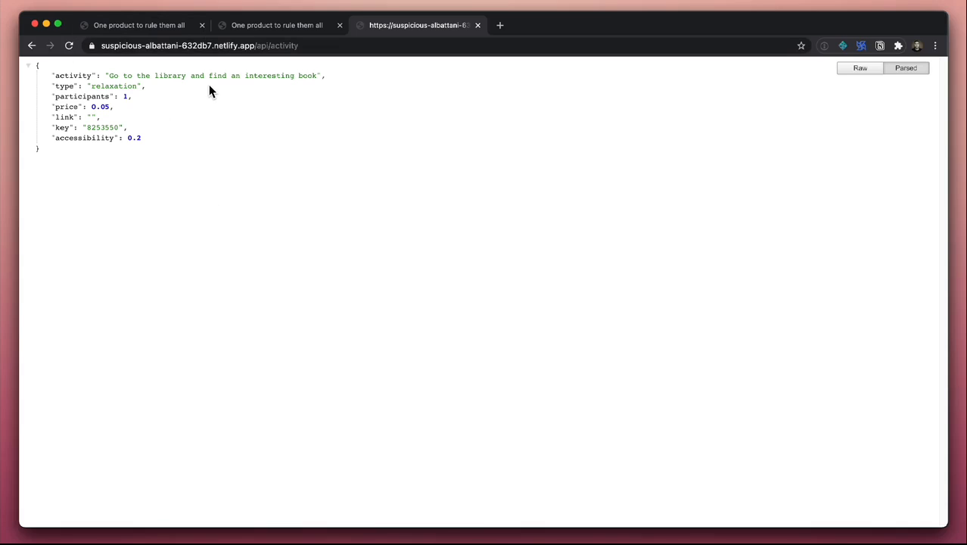
mouse_move(98, 159)
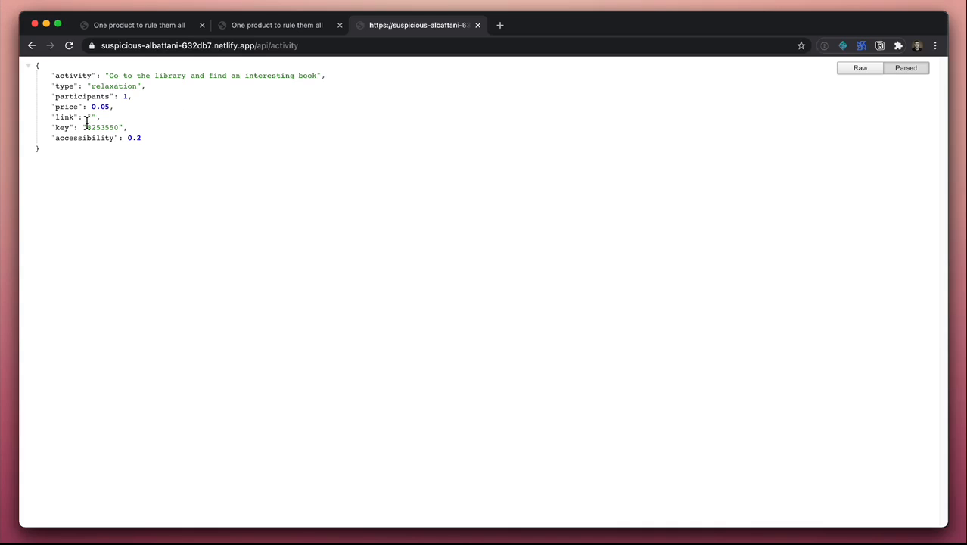
Step: Reload the /api/activity page four times to see different random activities
left_click(69, 46)
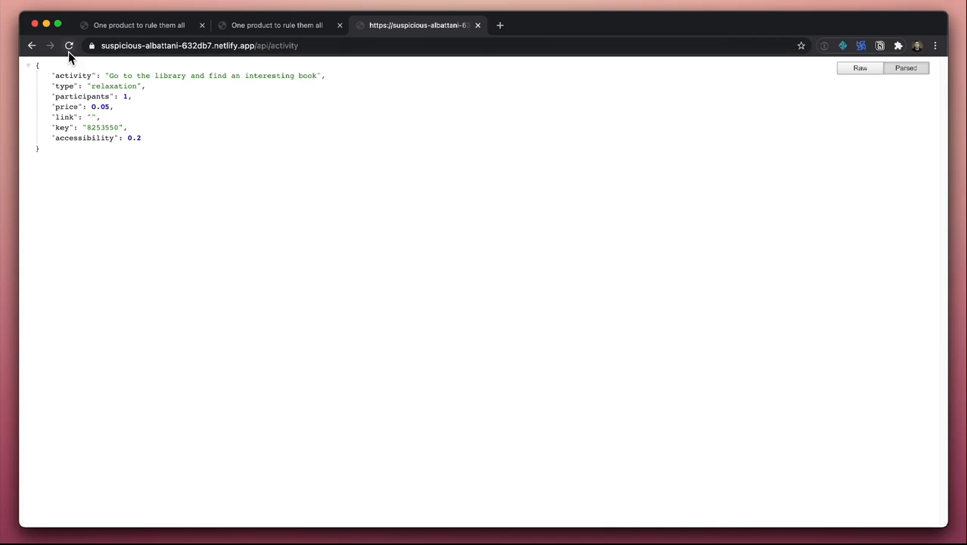
left_click(68, 46)
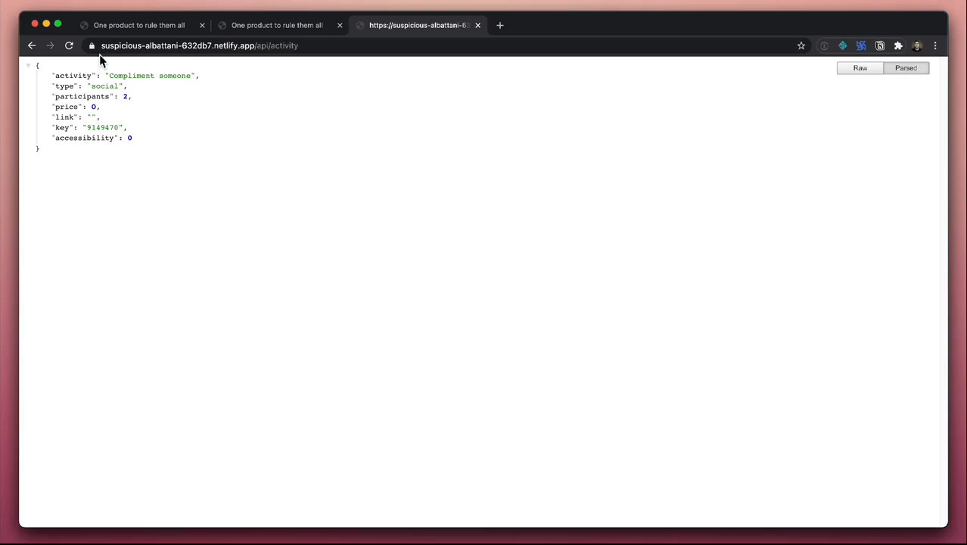
left_click(68, 45)
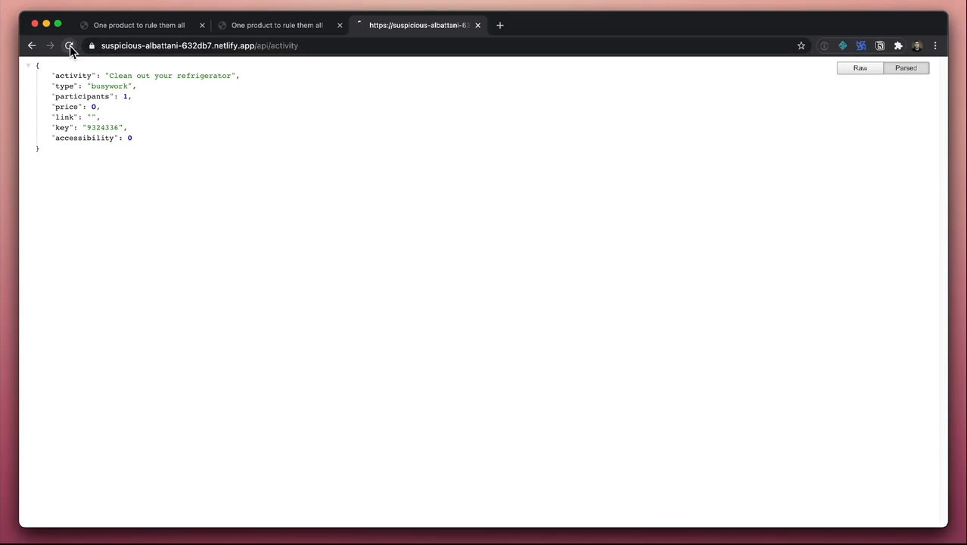
left_click(69, 45)
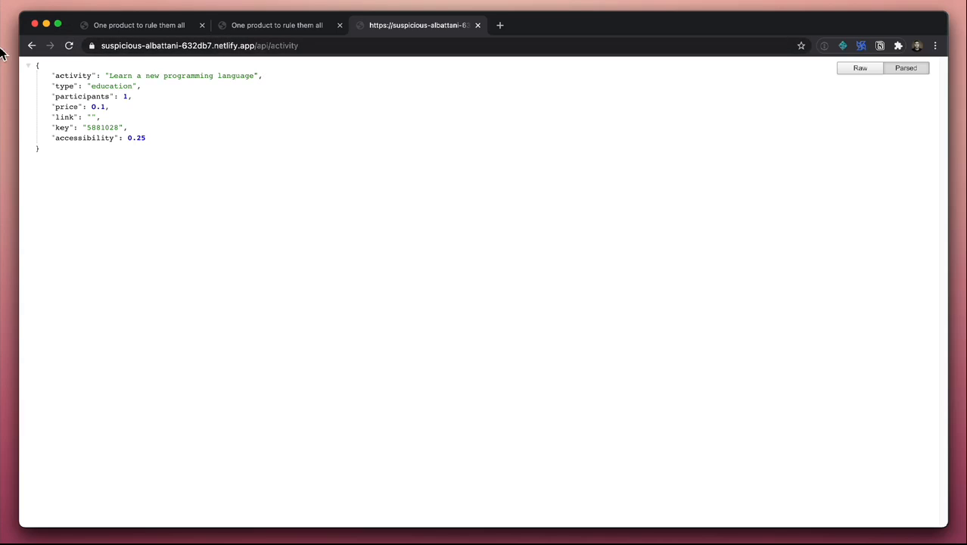
mouse_move(321, 46)
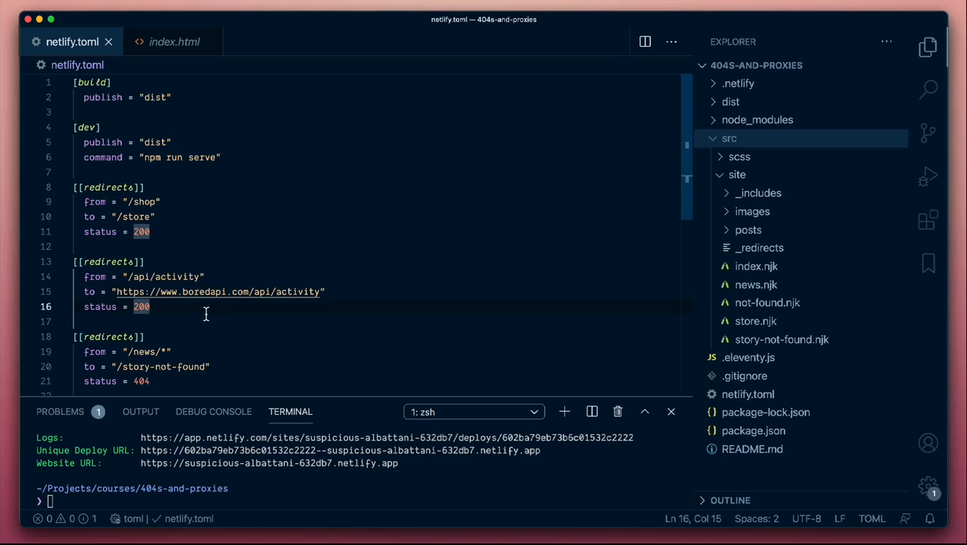
mouse_move(327, 293)
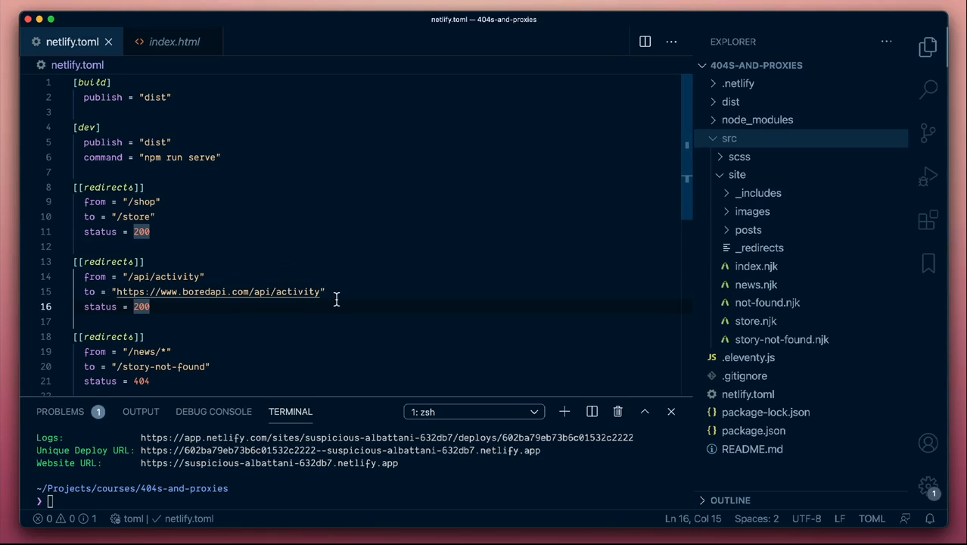
mouse_move(342, 309)
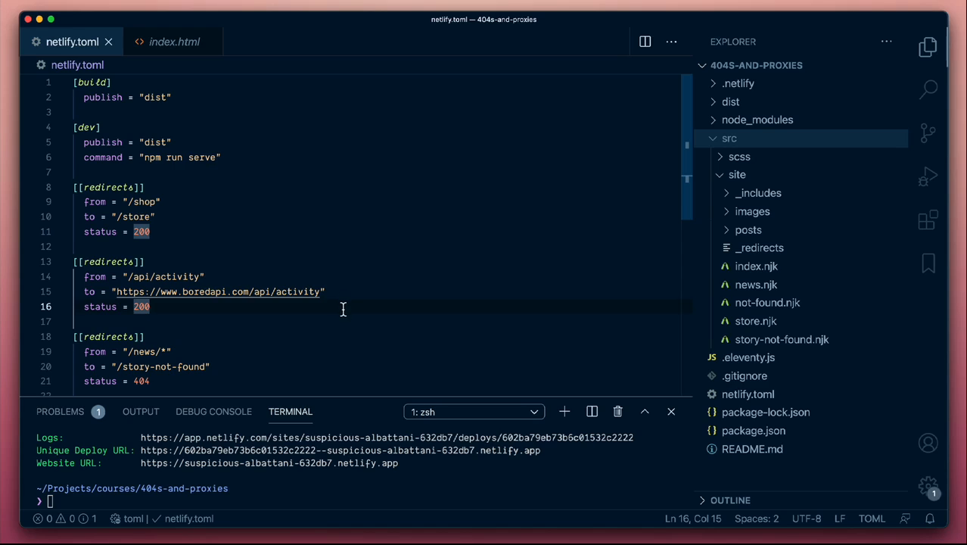
mouse_move(214, 292)
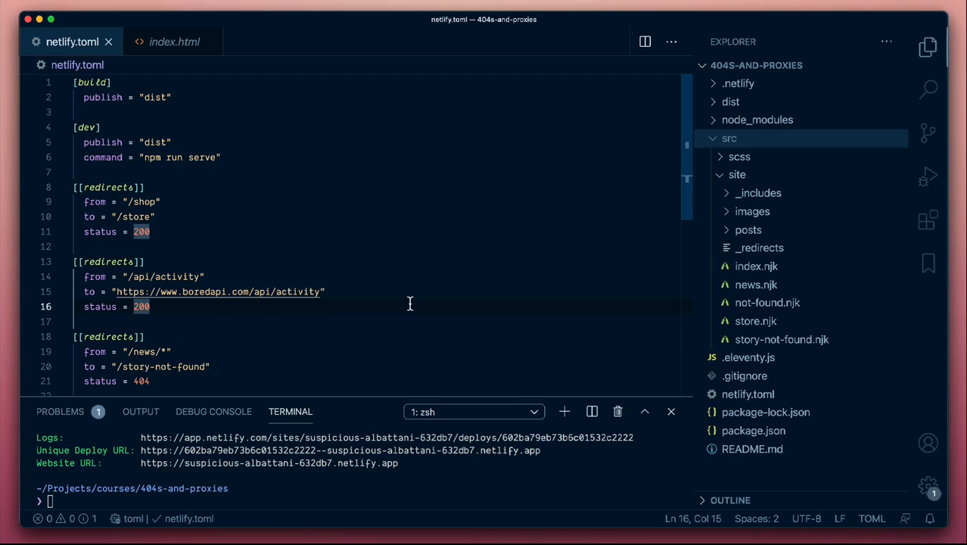
mouse_move(360, 293)
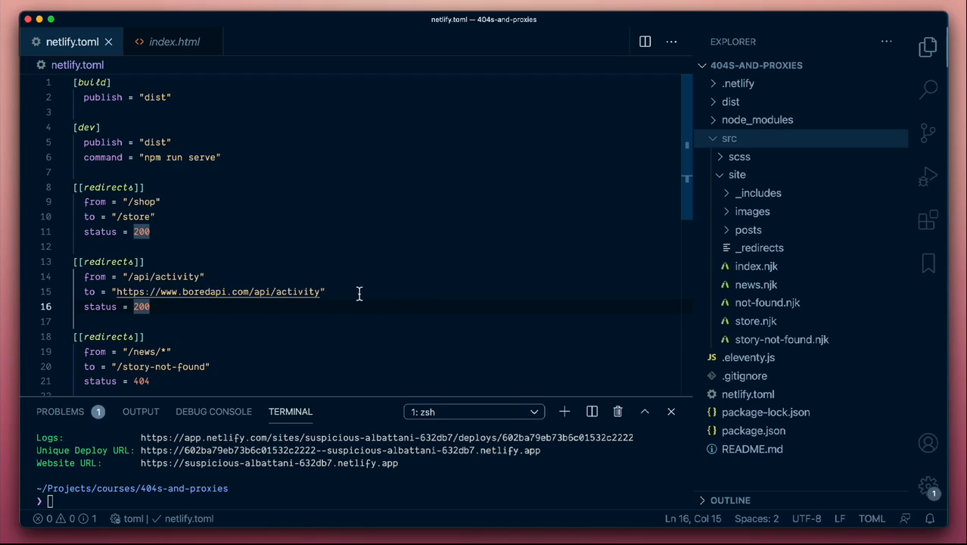
mouse_move(370, 288)
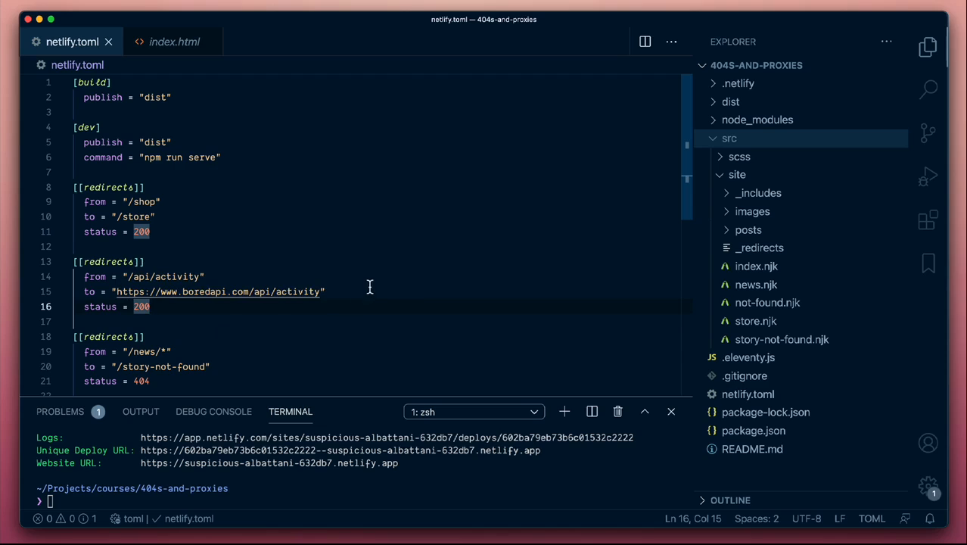
mouse_move(351, 296)
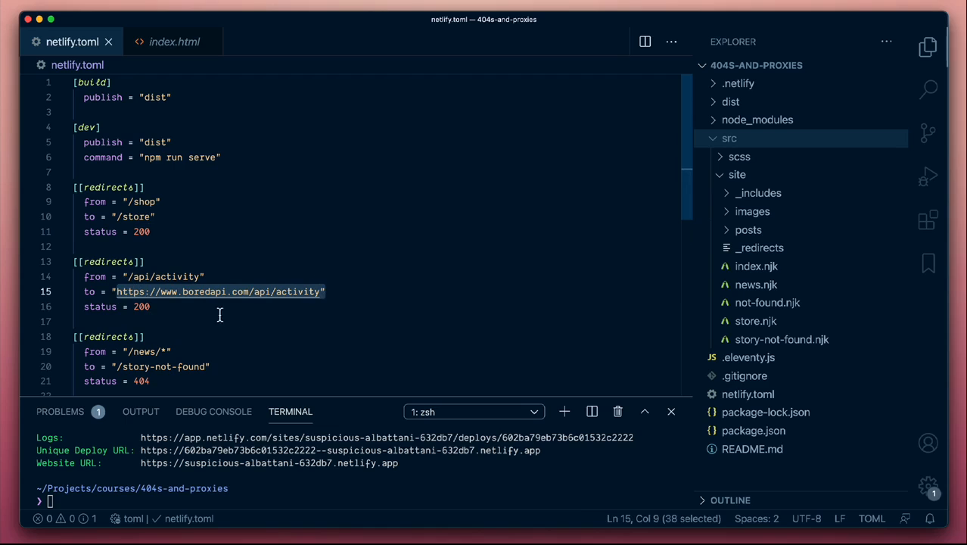
mouse_move(193, 320)
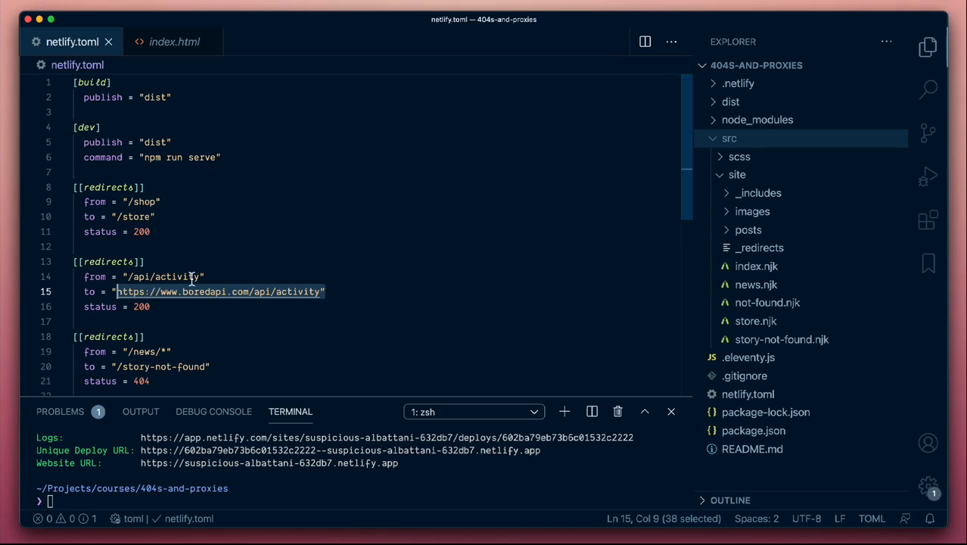
left_click(185, 321)
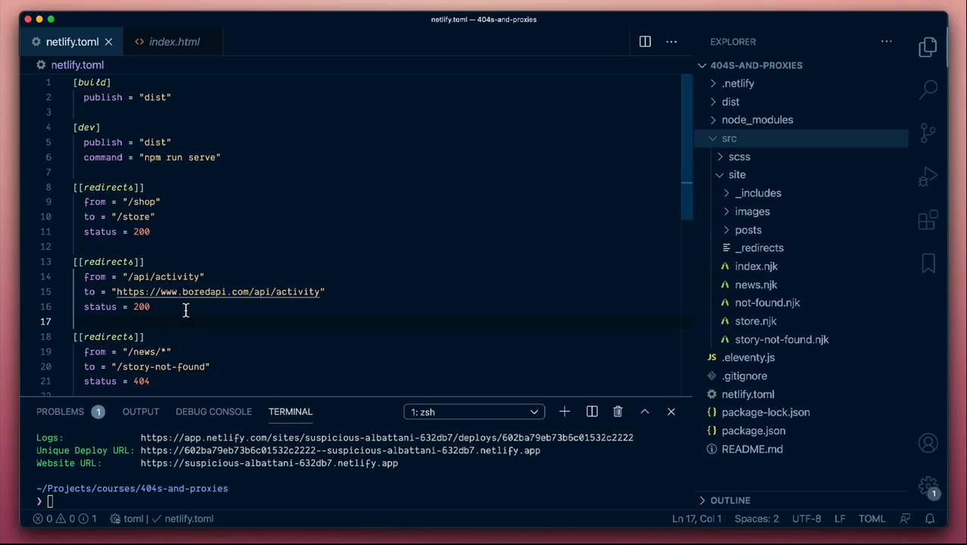
mouse_move(333, 313)
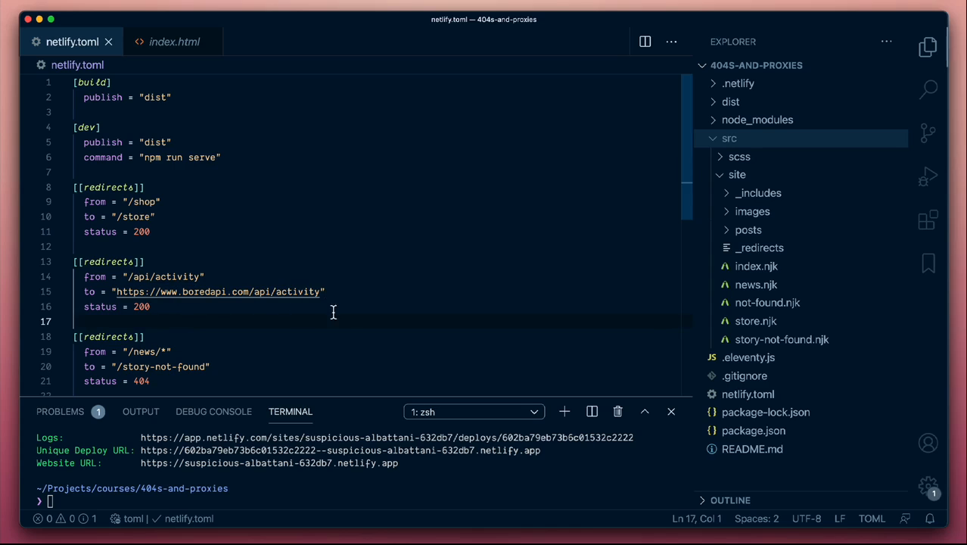
scroll("down", 3)
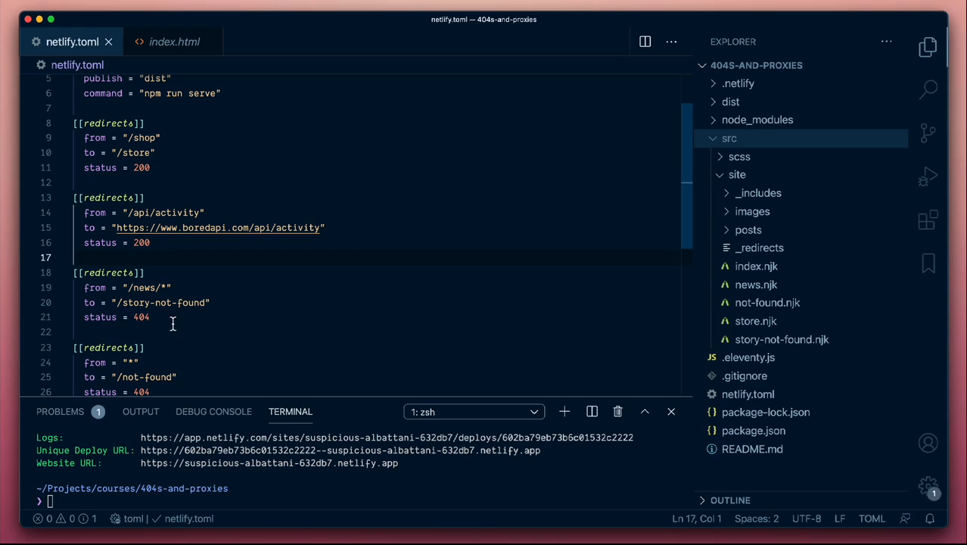
scroll("down", 3)
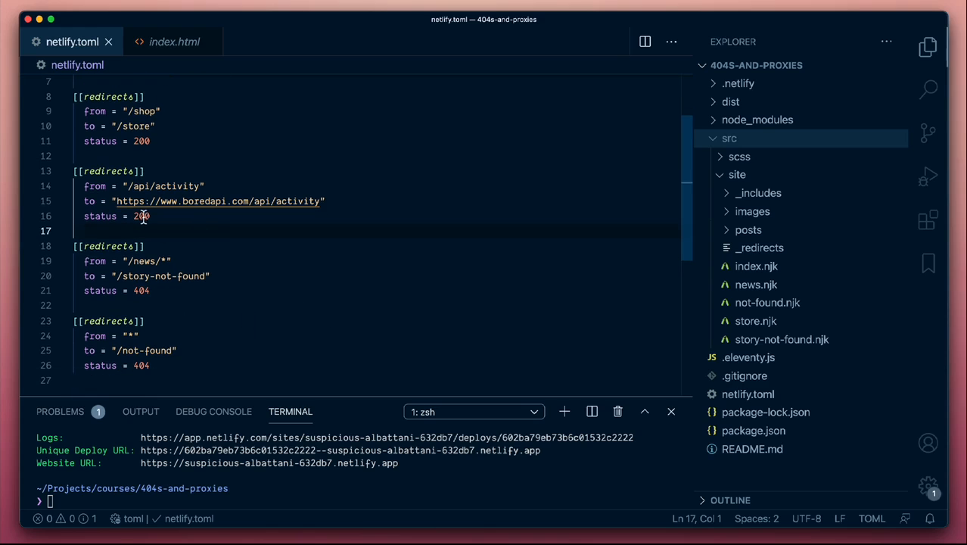